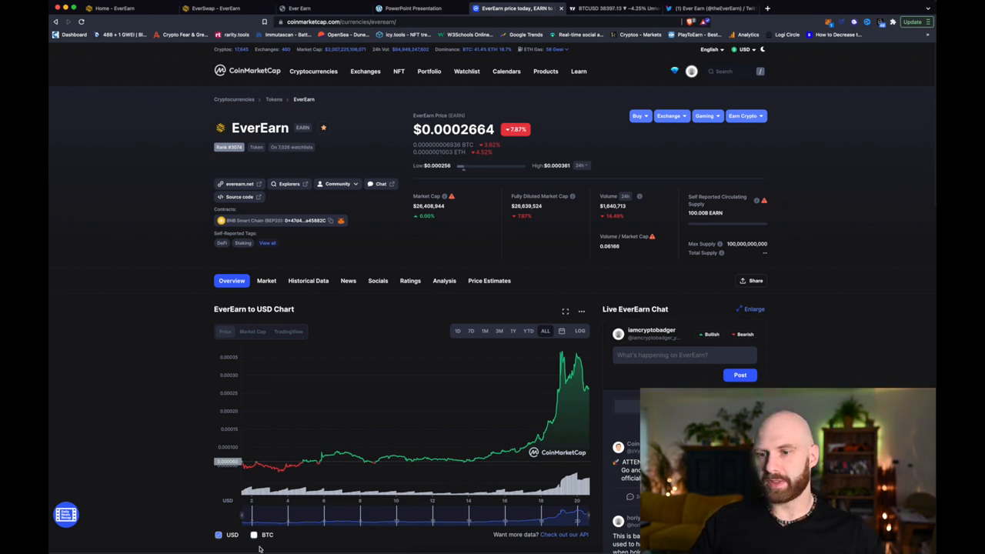
mouse_move(252, 455)
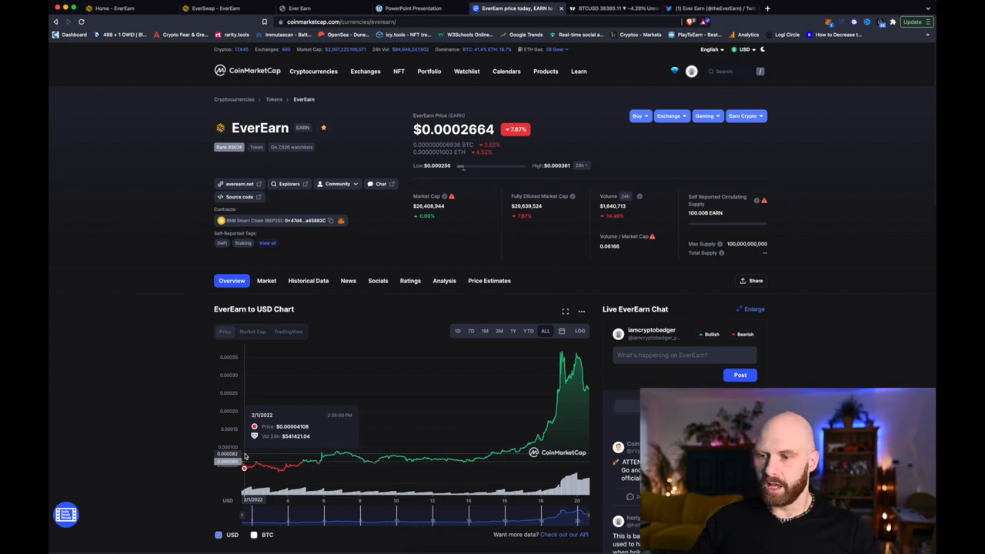
mouse_move(573, 394)
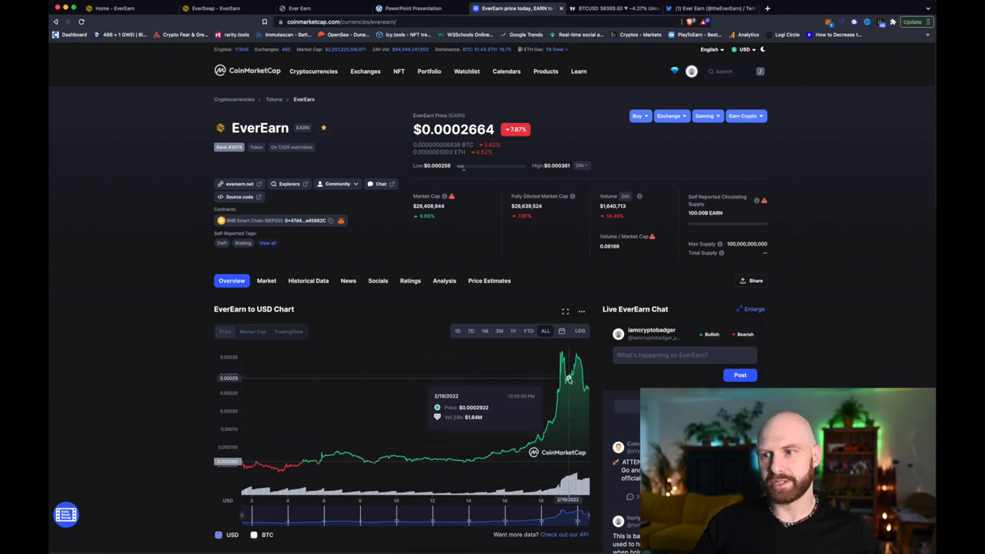
mouse_move(571, 376)
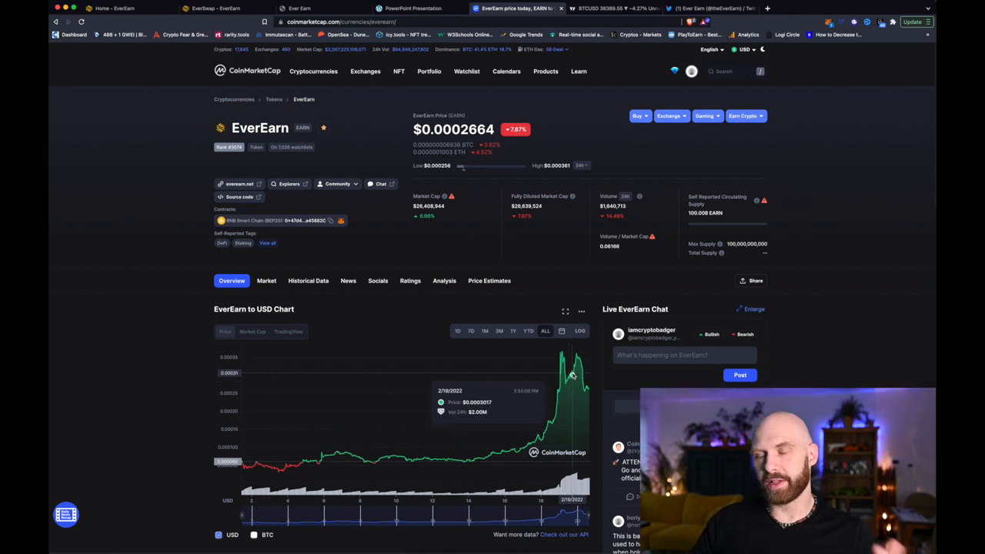
mouse_move(477, 277)
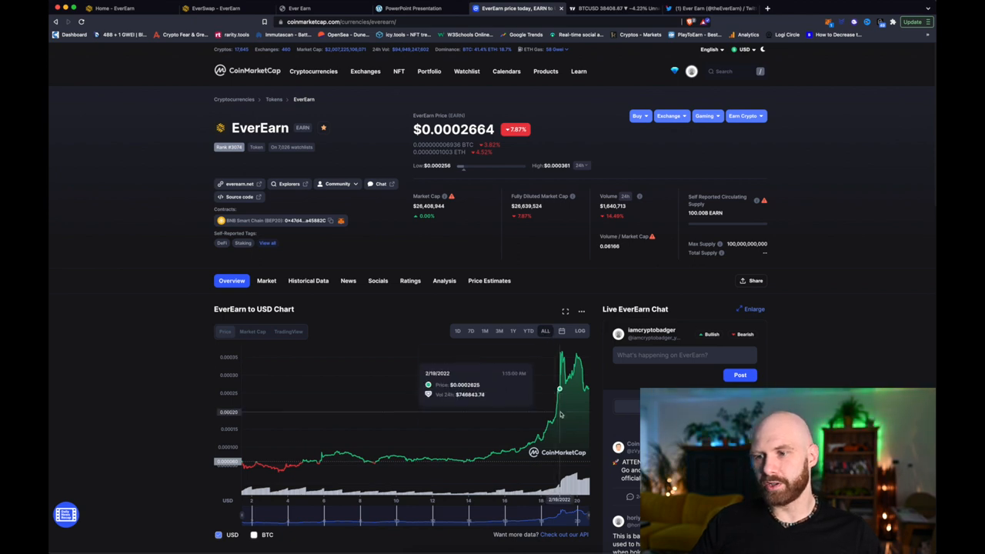
mouse_move(552, 423)
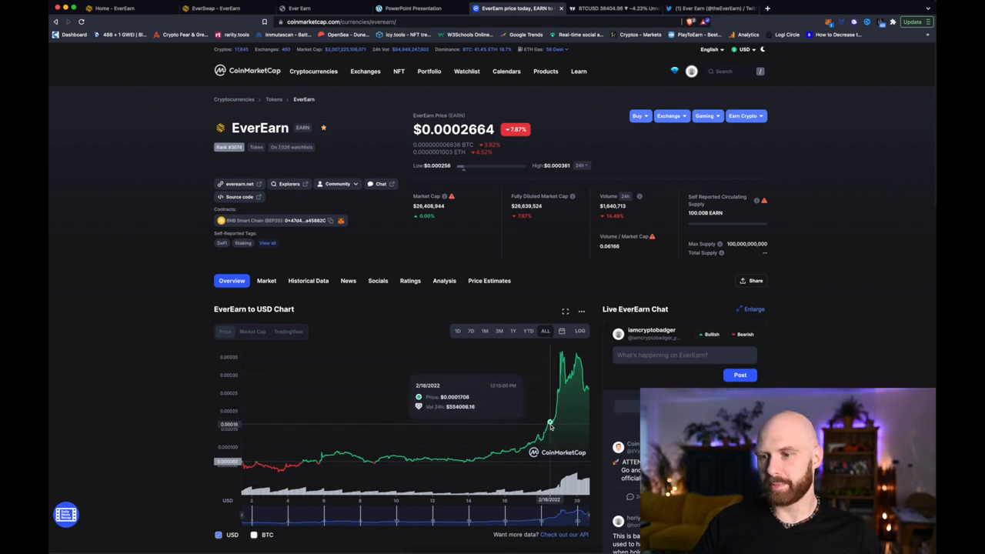
mouse_move(542, 437)
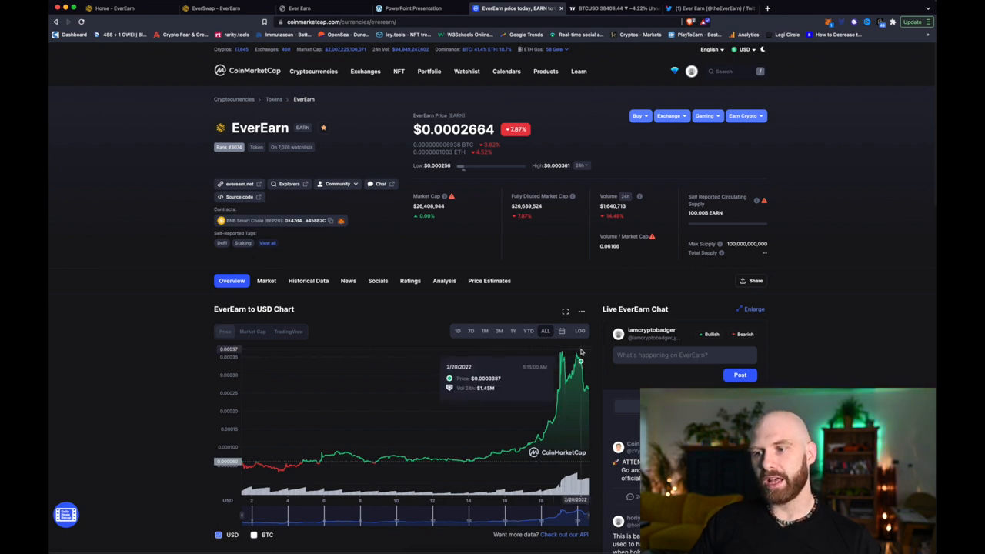
mouse_move(579, 351)
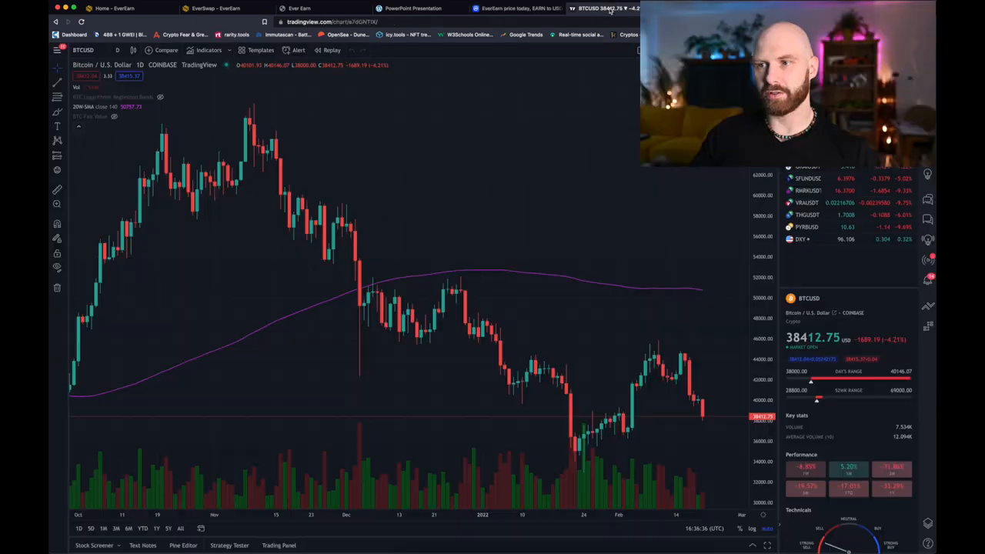
mouse_move(702, 340)
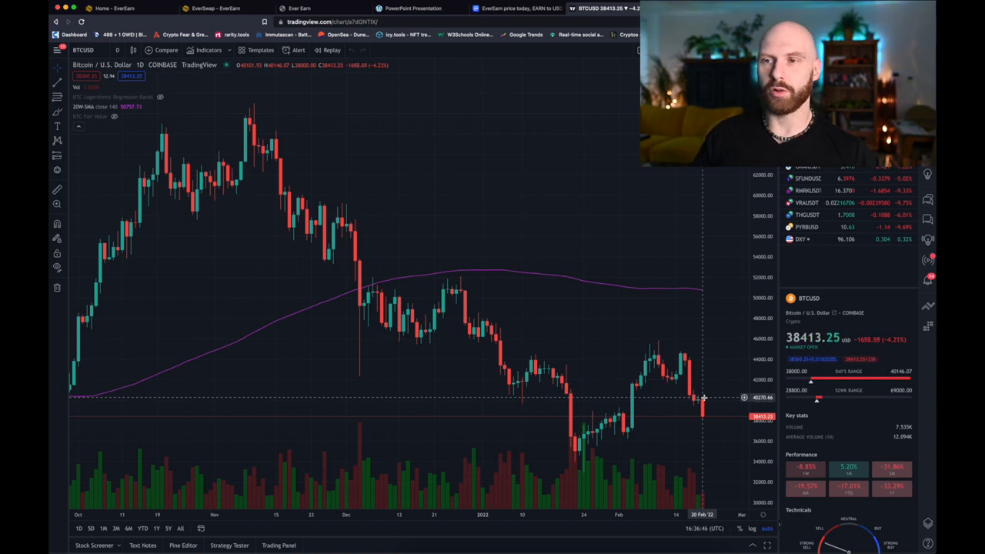
Switch from the TradingView BTCUSD chart to the everearn.net homepage.
click(115, 9)
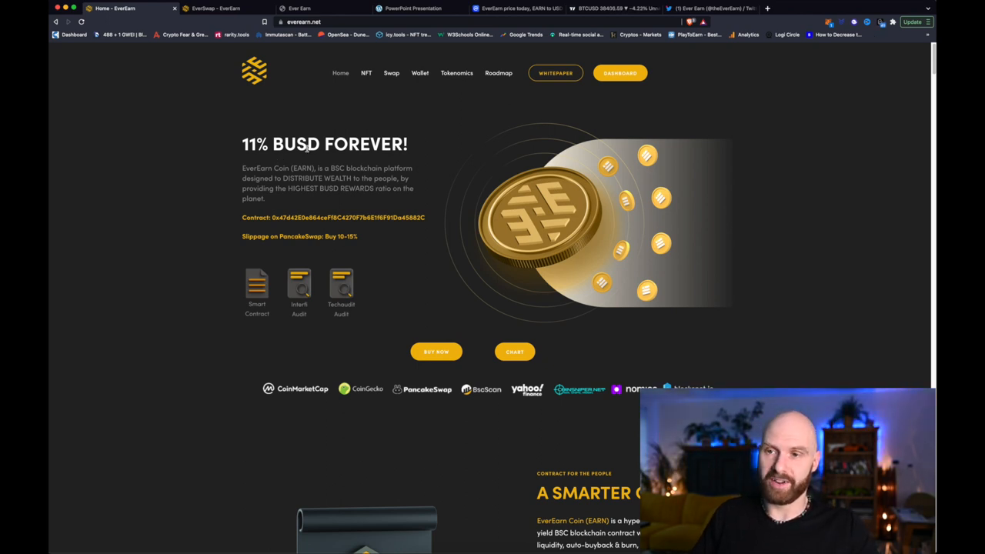
mouse_move(401, 231)
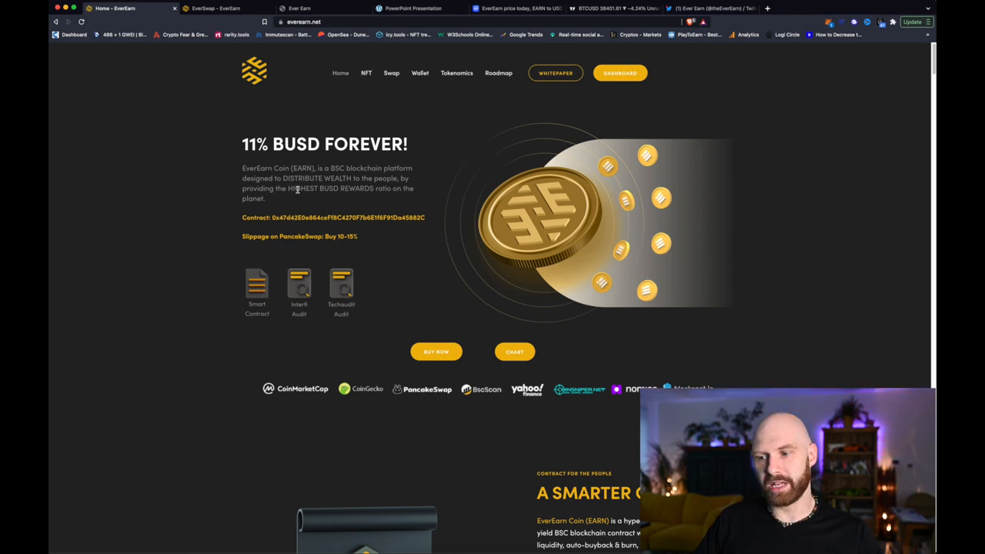
Scroll the homepage down to the 'A Smarter Contract' tokenomics section.
scroll(down, 3)
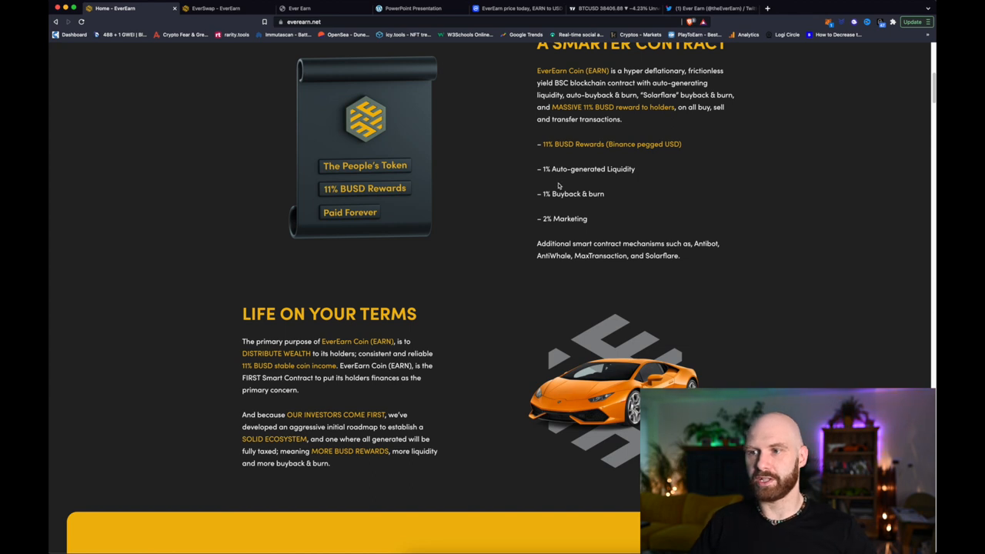
mouse_move(613, 183)
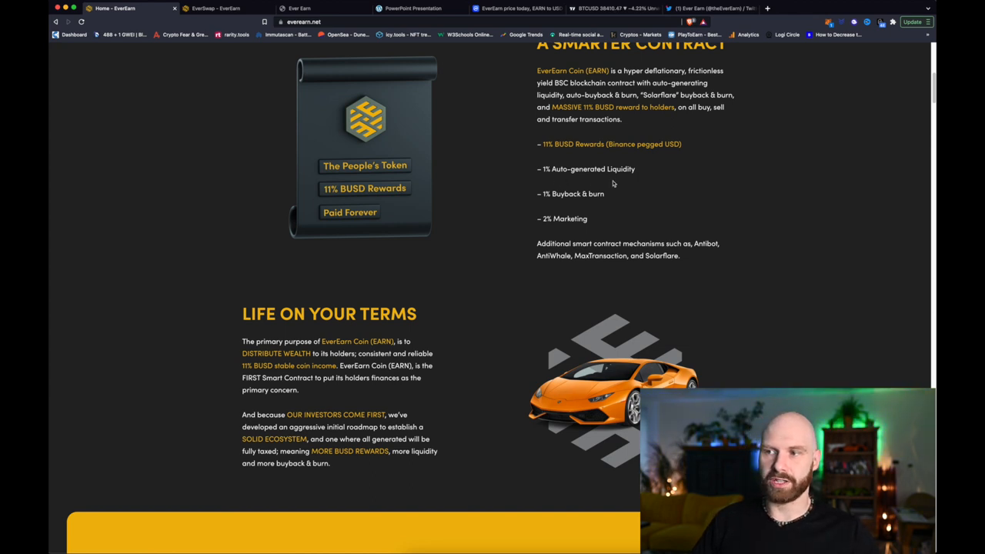
mouse_move(619, 197)
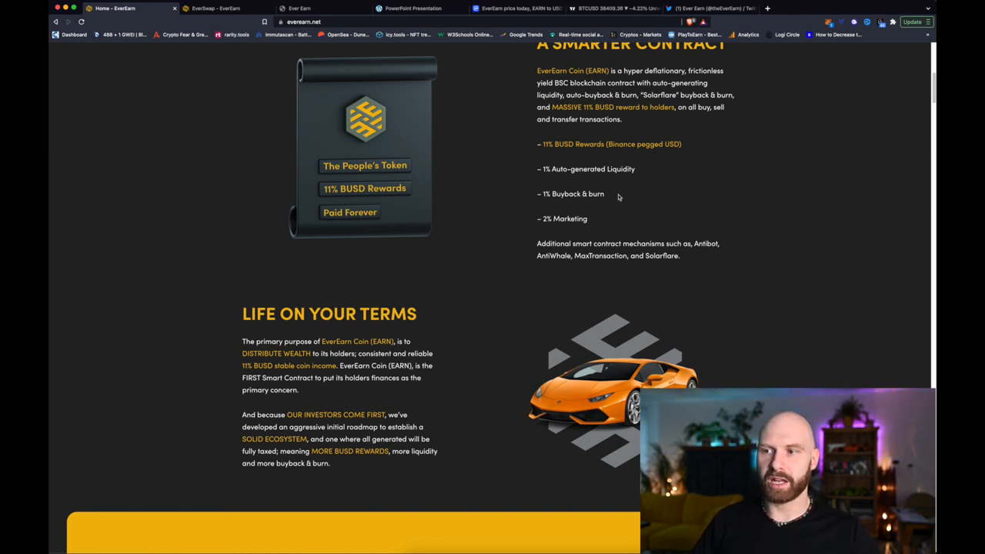
mouse_move(597, 214)
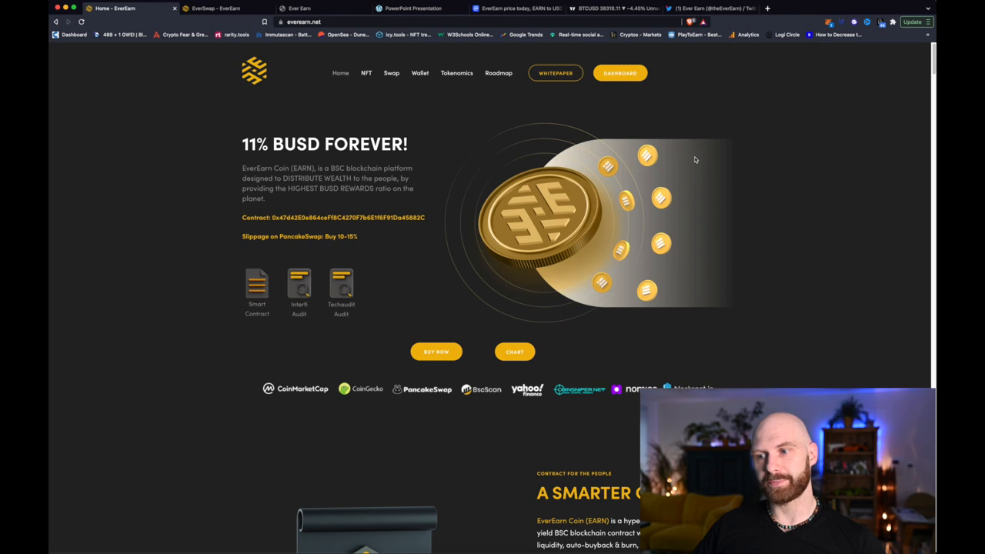
mouse_move(293, 164)
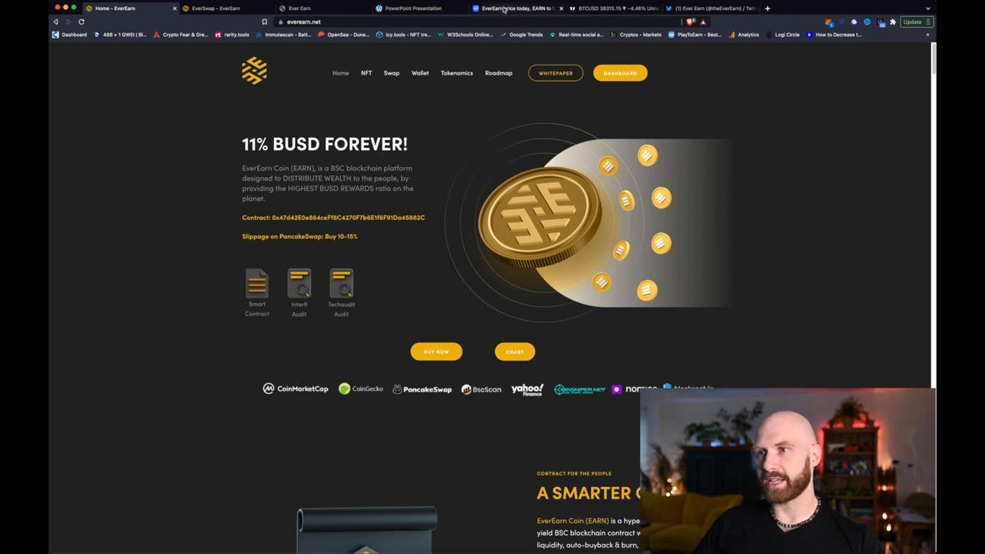
click(516, 7)
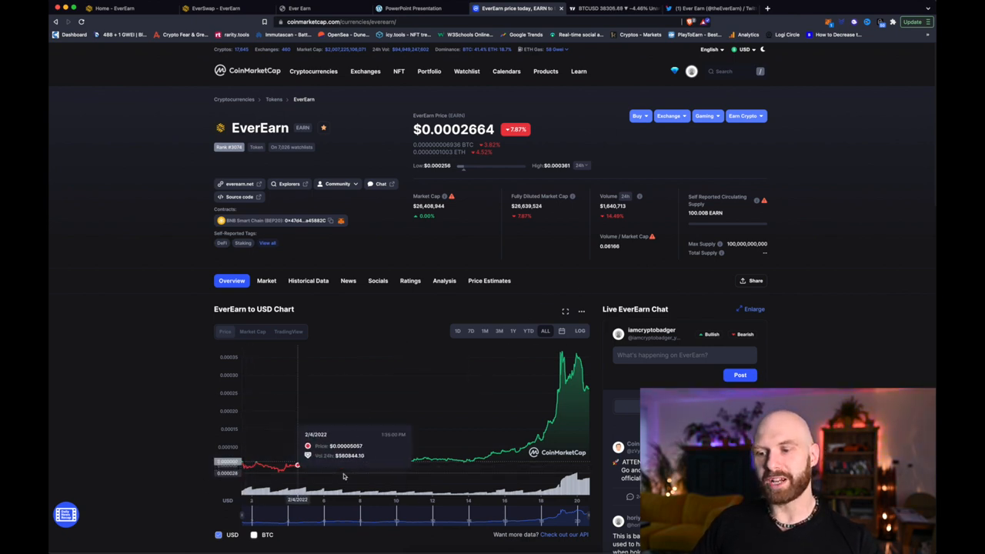
mouse_move(514, 465)
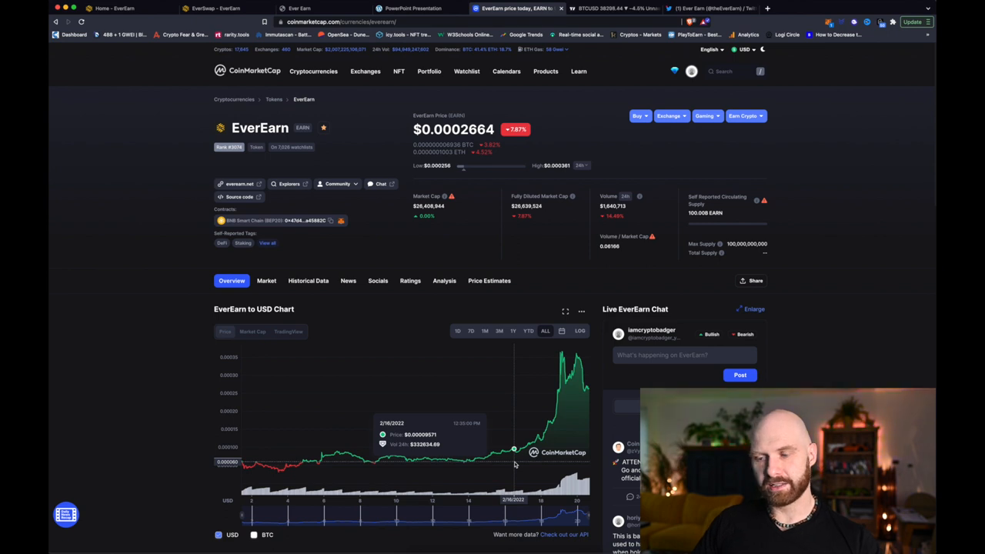
mouse_move(567, 397)
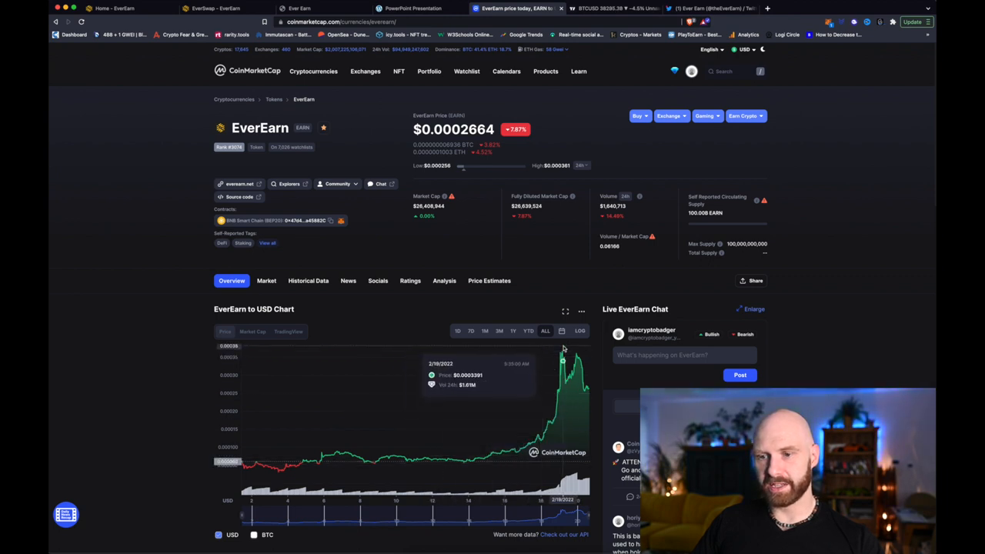
mouse_move(625, 303)
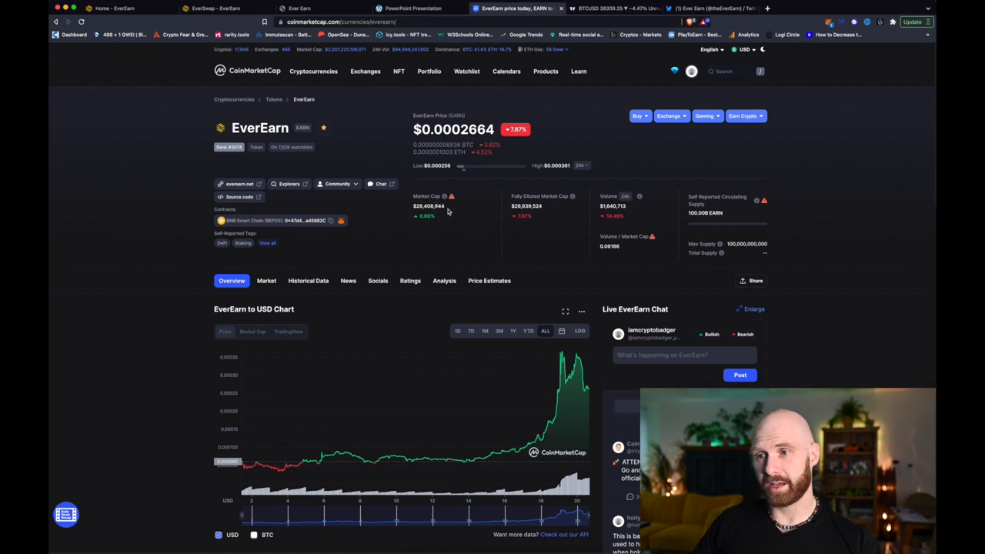
mouse_move(455, 218)
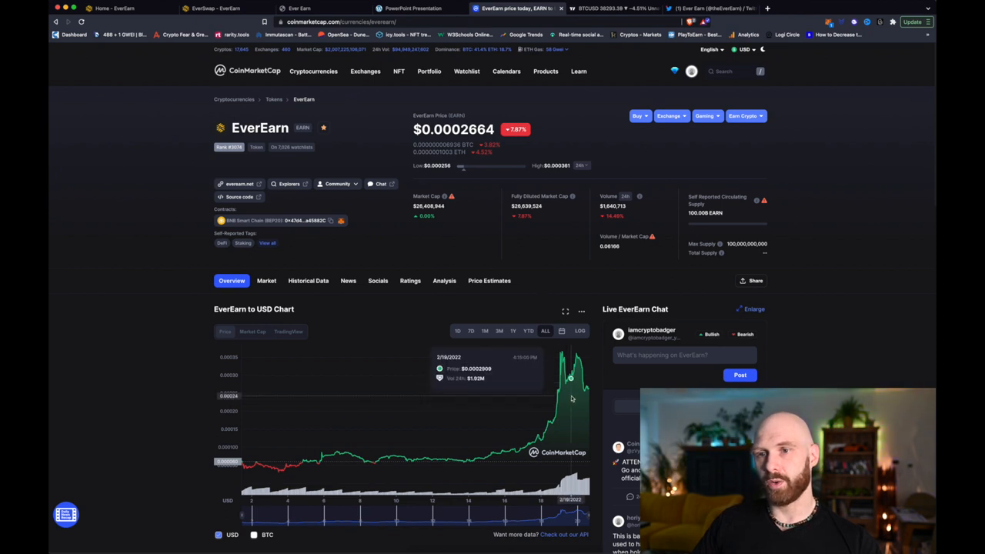
mouse_move(538, 437)
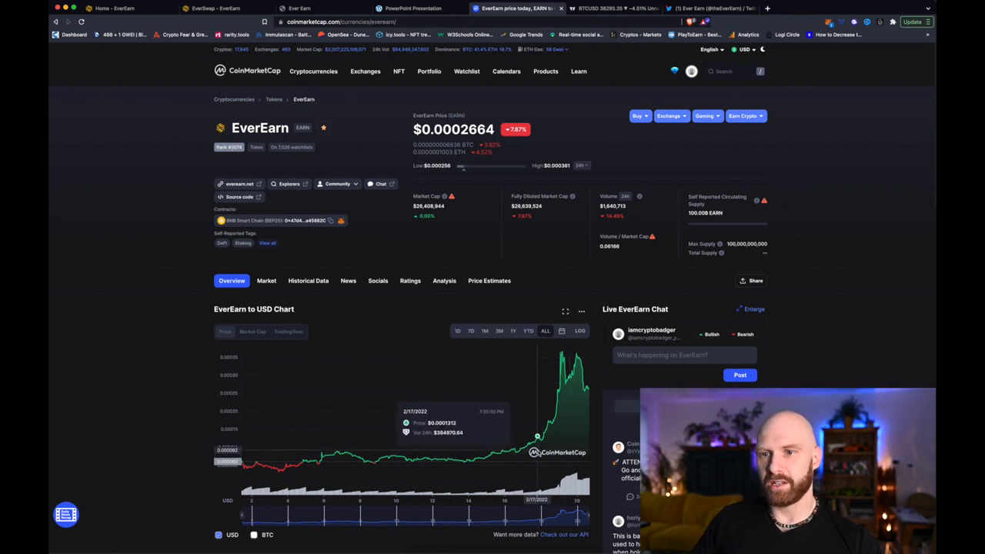
mouse_move(540, 440)
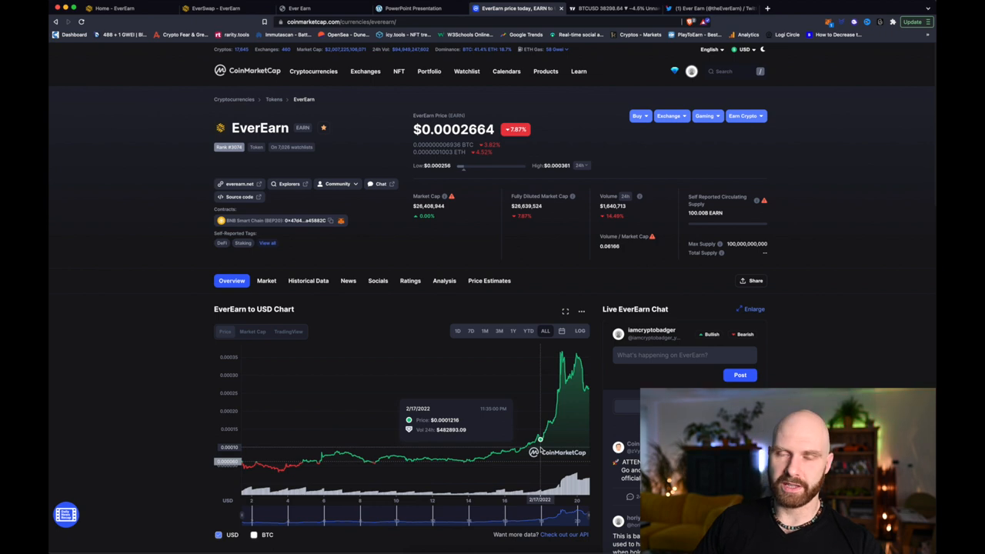
mouse_move(468, 221)
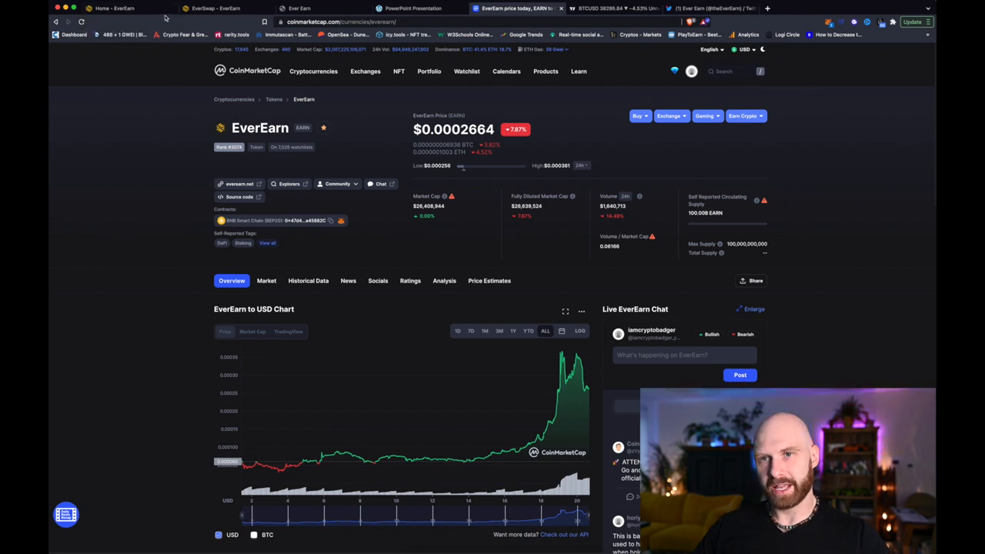
click(115, 8)
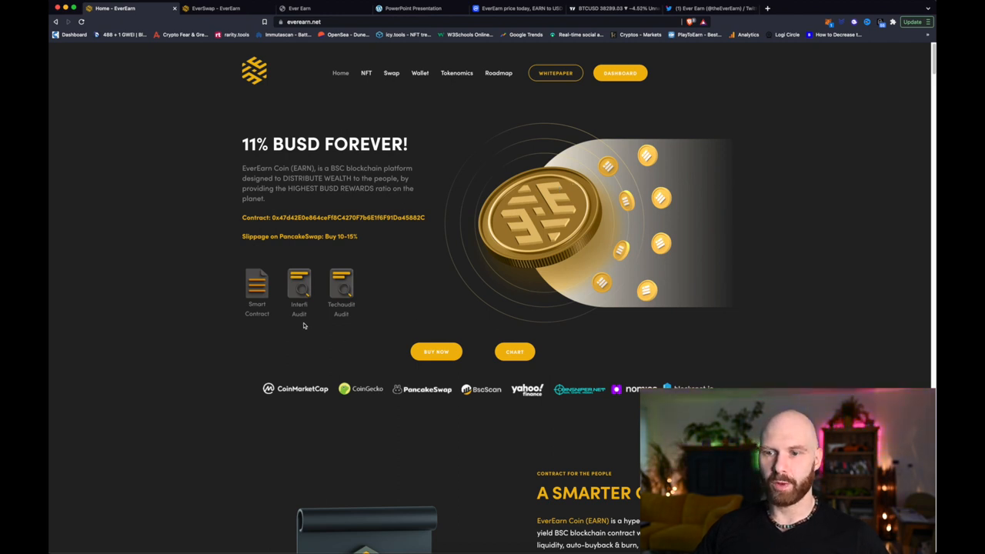
mouse_move(371, 295)
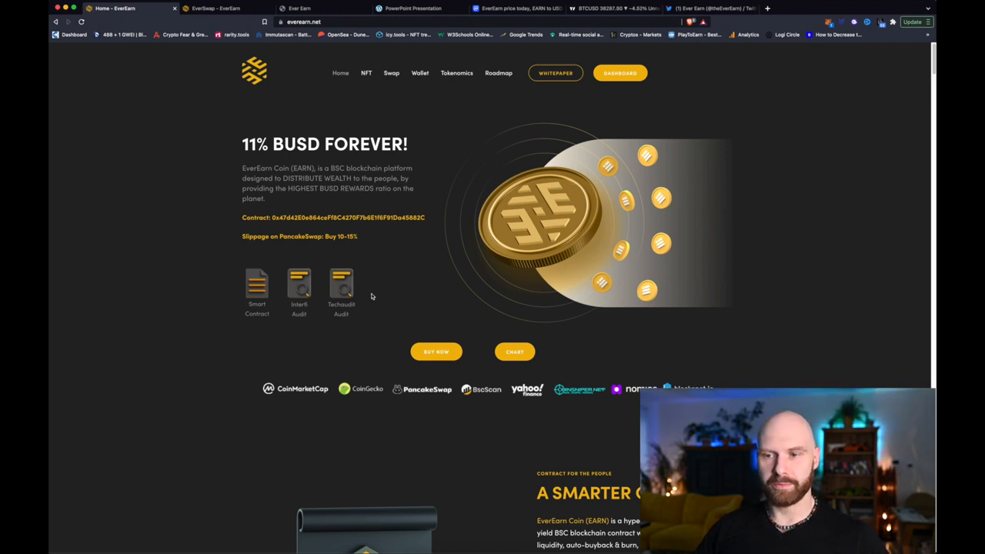
mouse_move(419, 299)
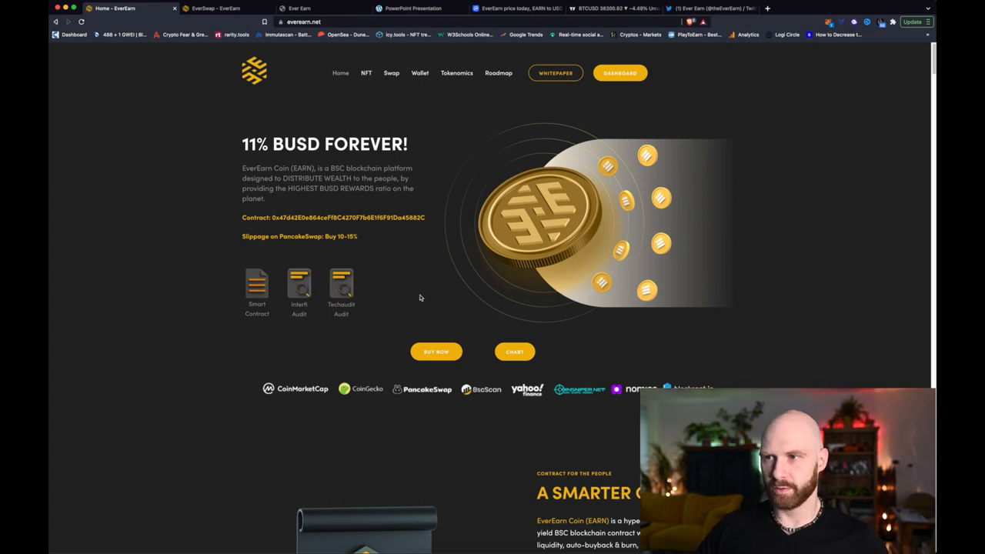
Scroll down past the features, EverSwap and EverWallet sections to Initial Token Distribution.
scroll(down, 3)
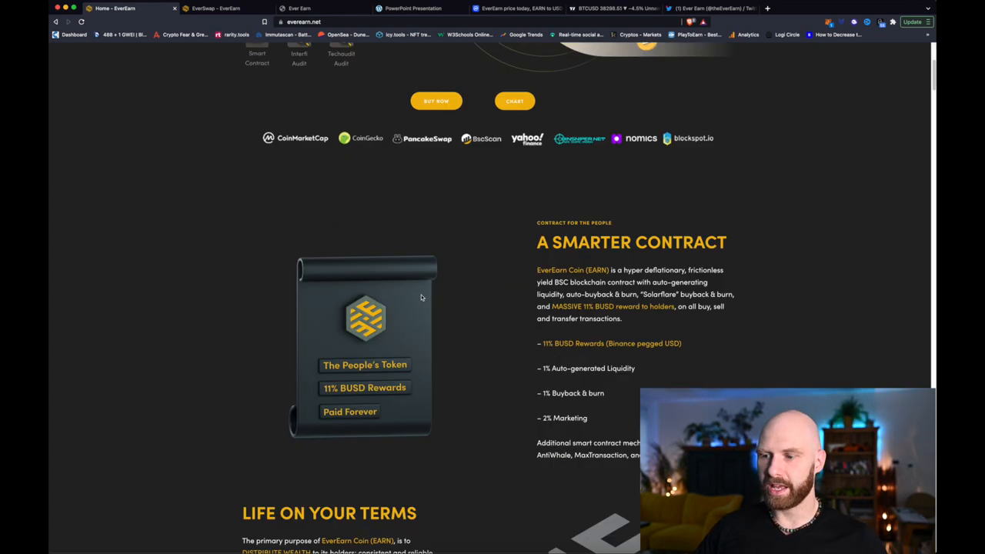
scroll(down, 3)
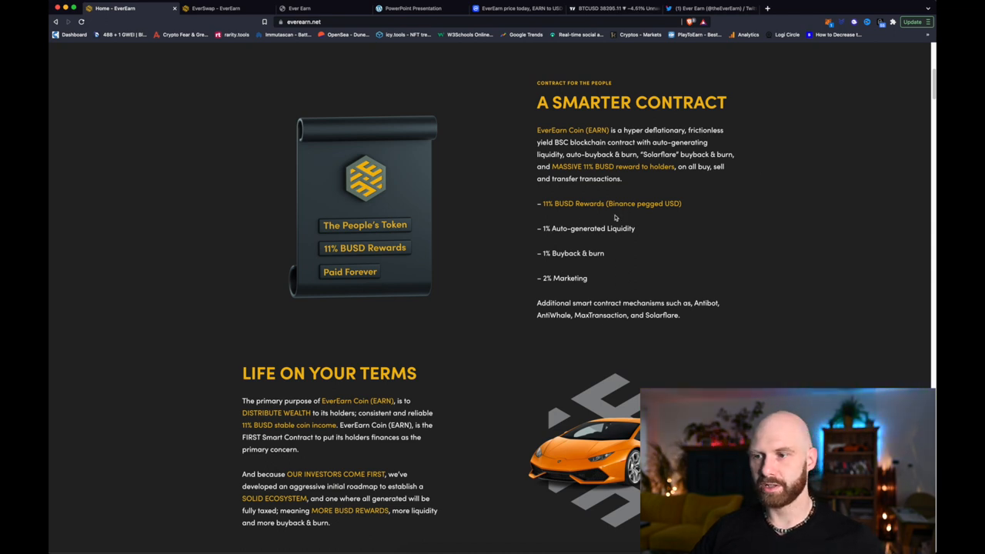
scroll(down, 3)
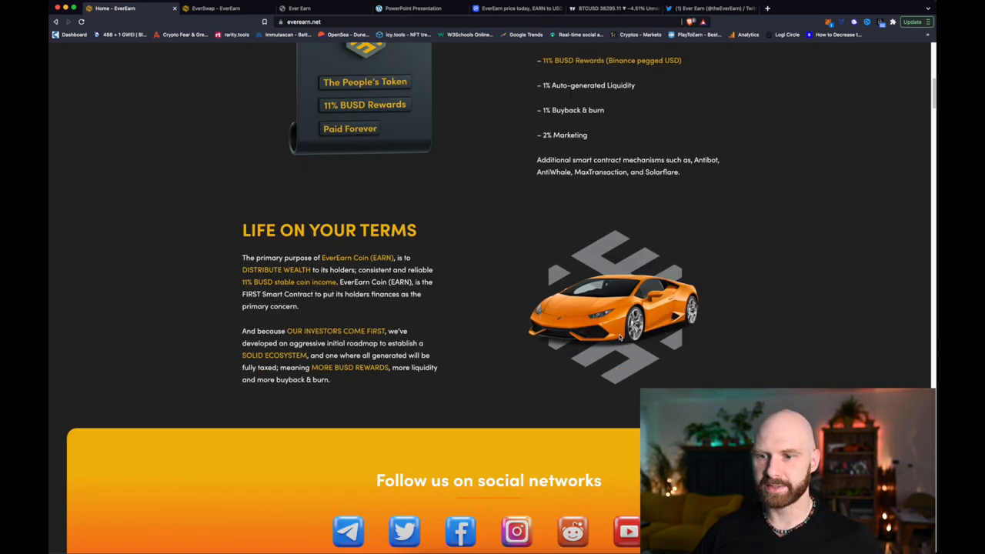
scroll(down, 3)
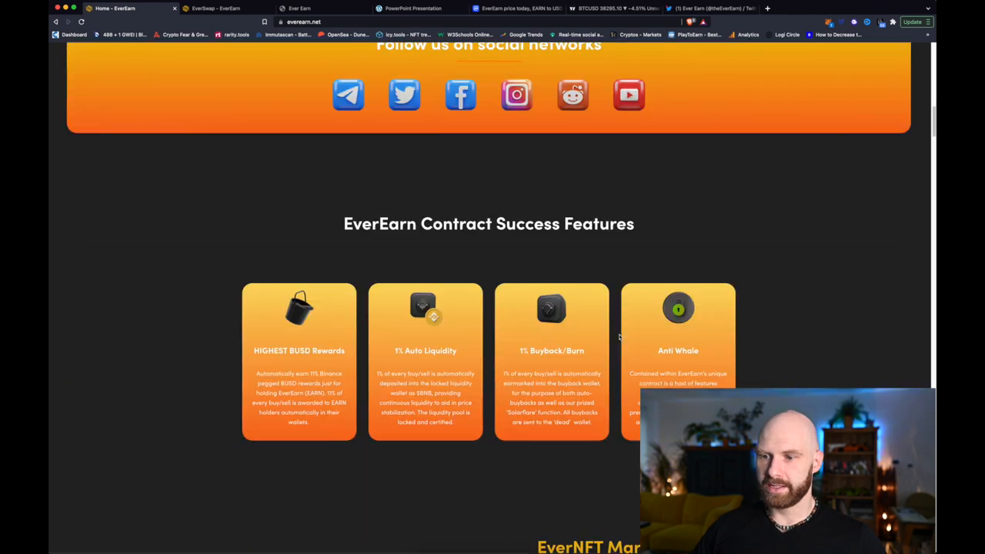
scroll(down, 3)
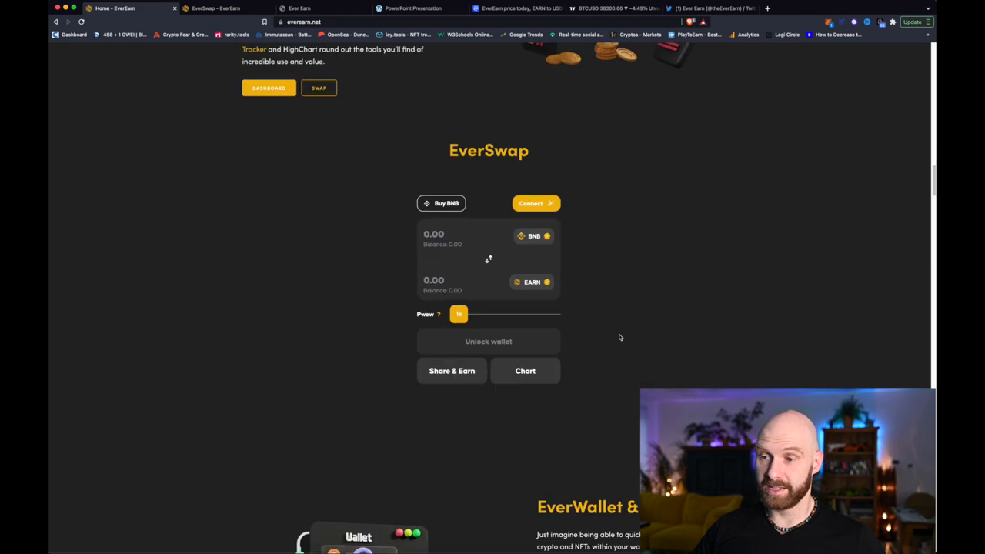
scroll(down, 3)
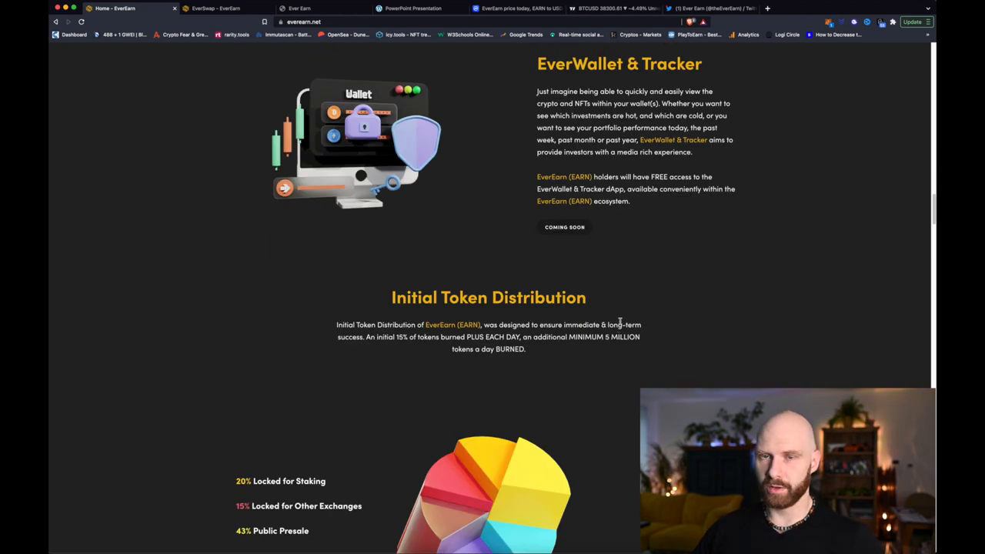
Scroll through the November 2021 to February 2022 roadmap down to the comparison table.
scroll(down, 3)
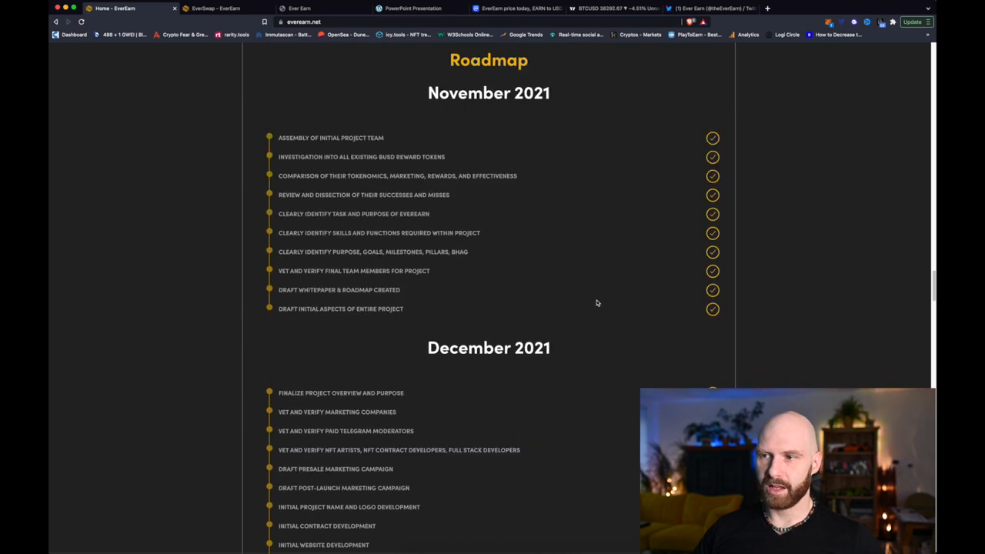
scroll(down, 3)
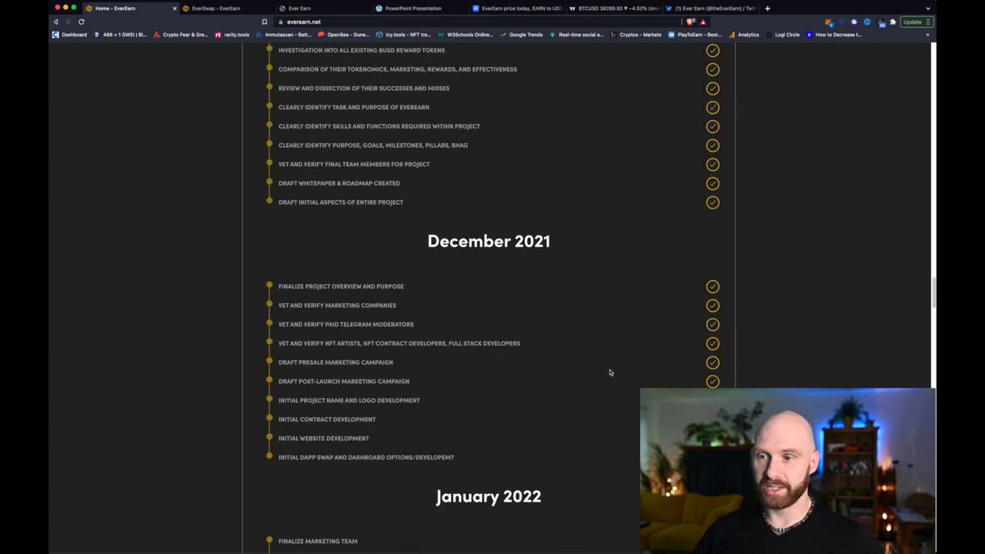
scroll(down, 3)
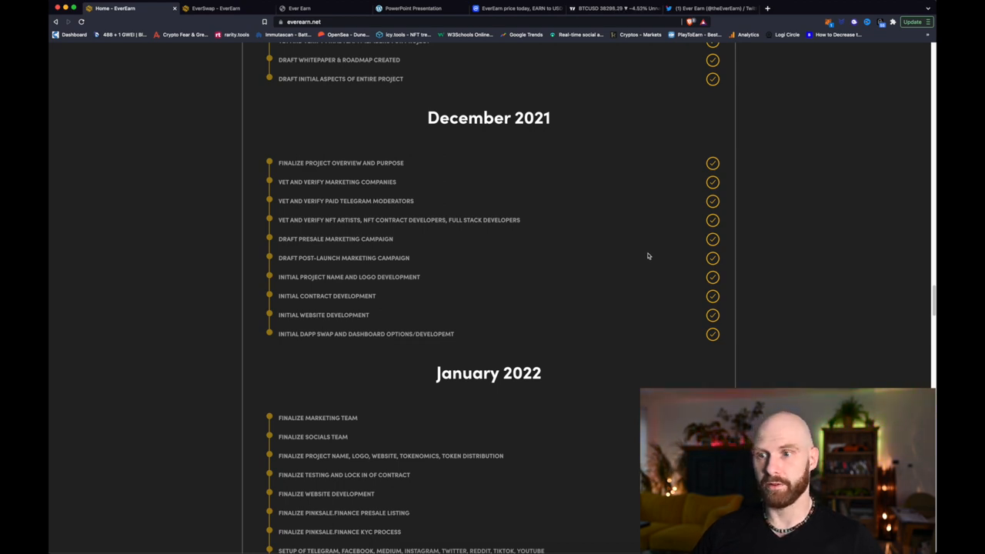
scroll(down, 3)
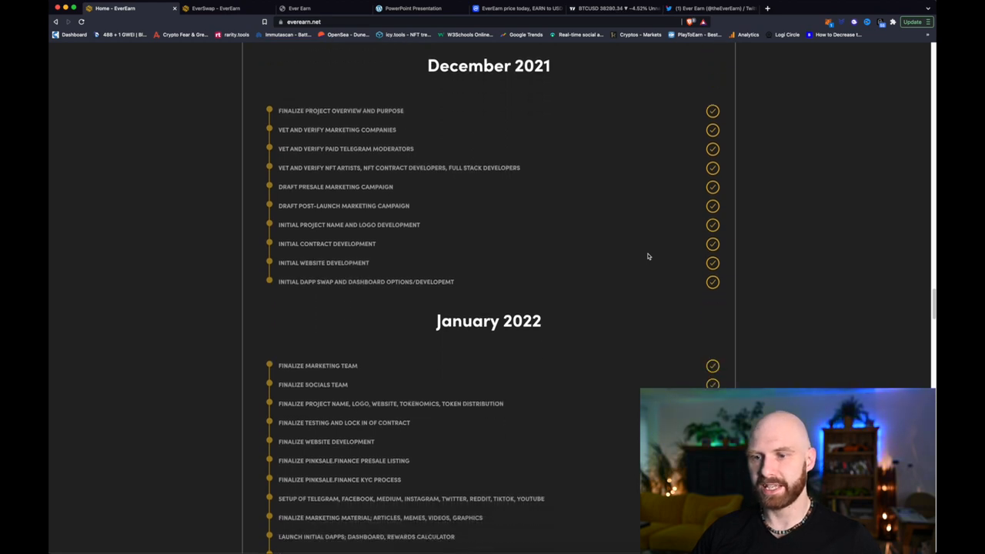
scroll(down, 3)
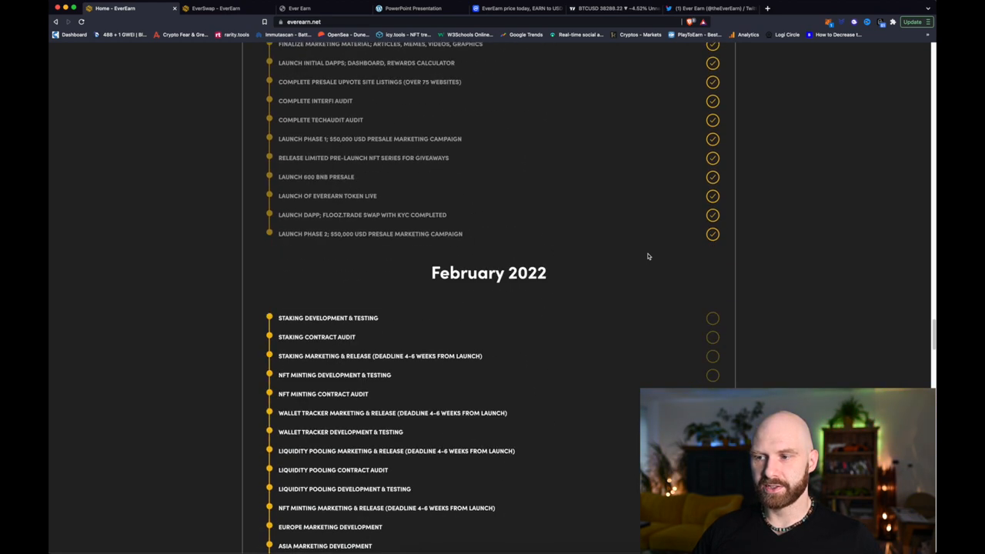
scroll(down, 3)
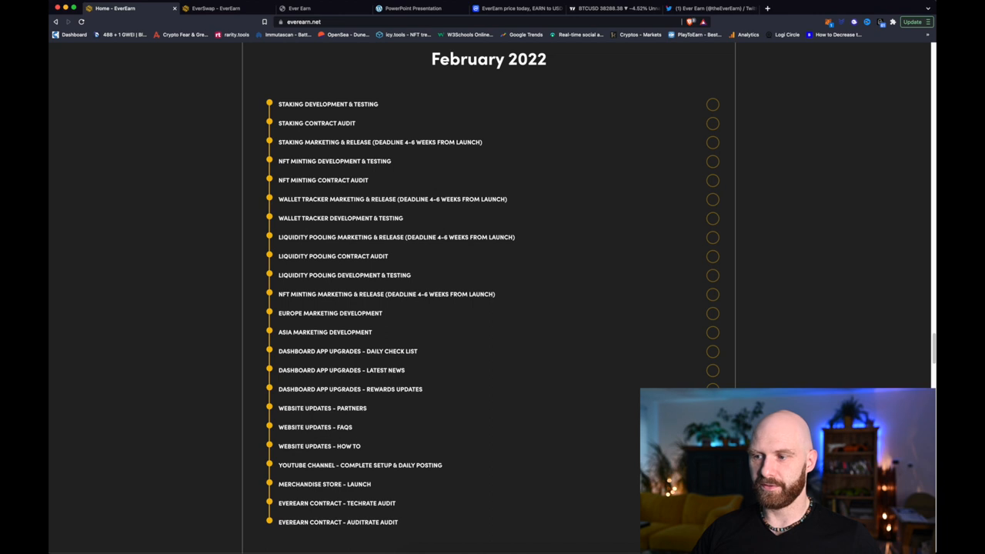
scroll(down, 3)
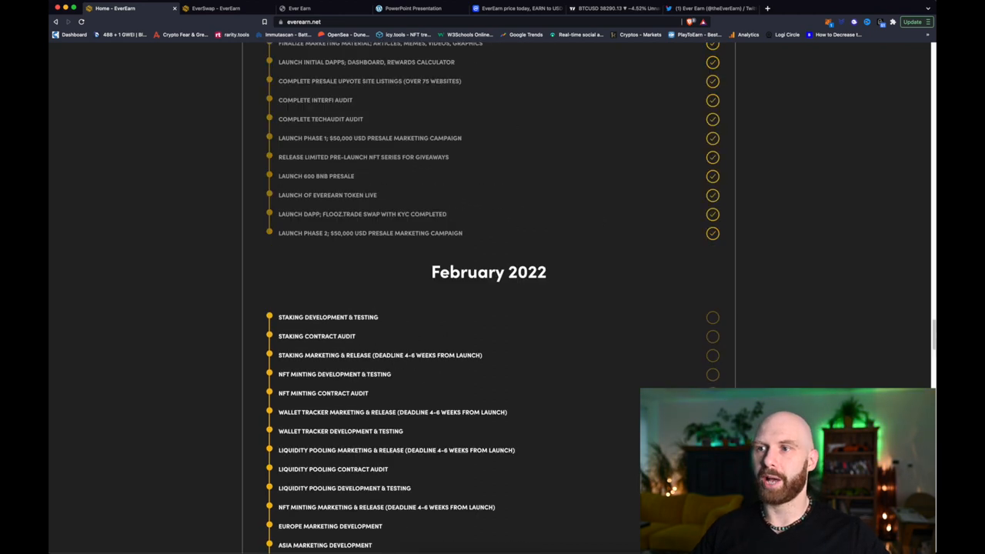
scroll(up, 3)
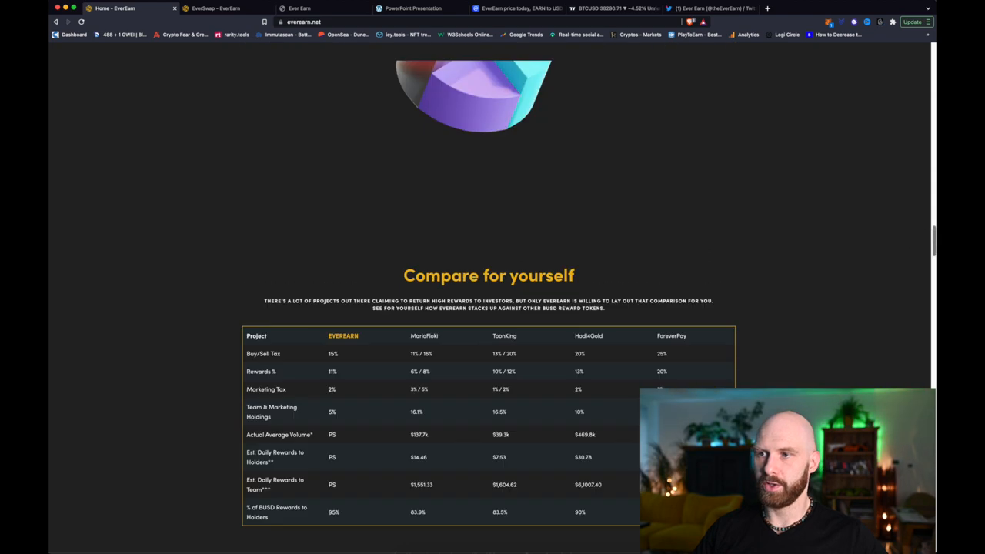
Scroll back up past the comparison table to the EverSwap and dApp section.
scroll(up, 3)
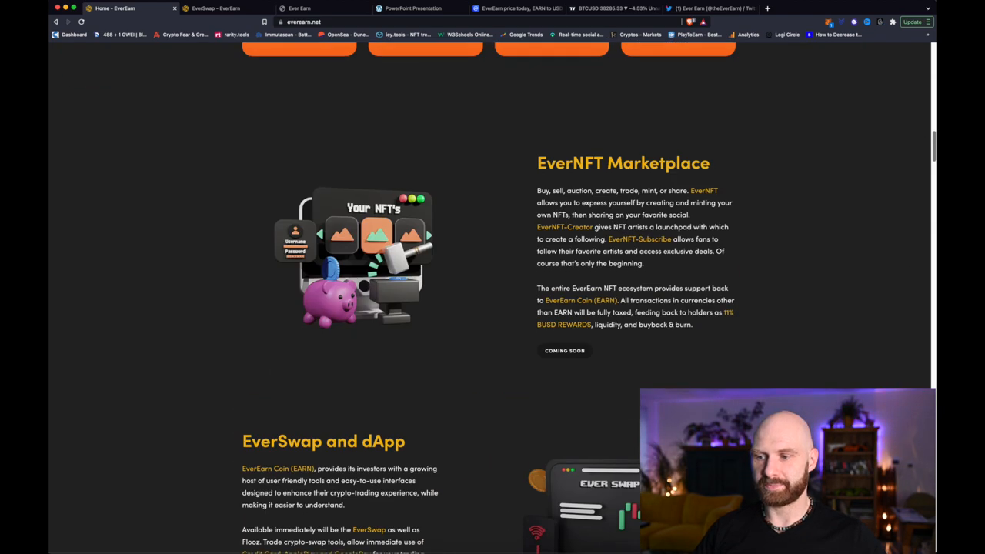
scroll(down, 3)
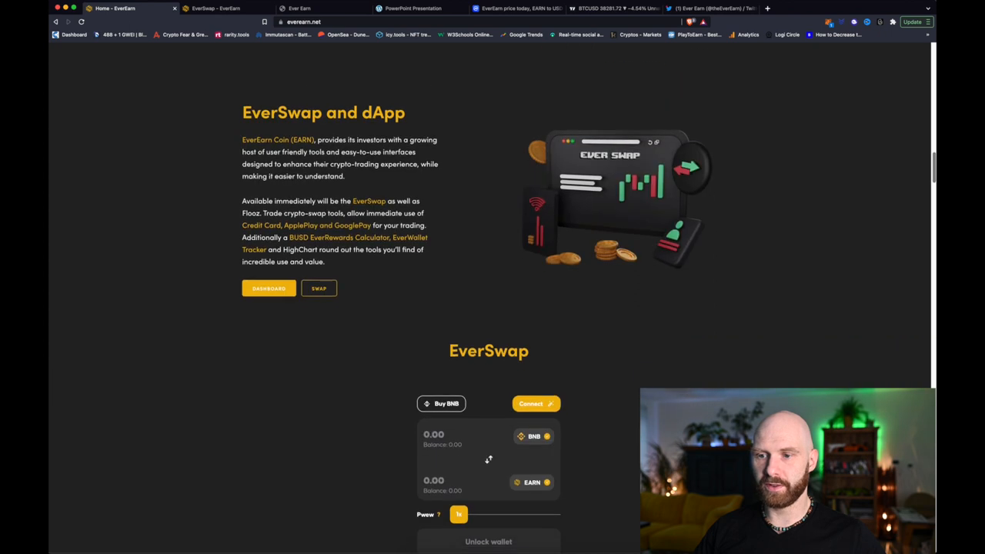
scroll(down, 3)
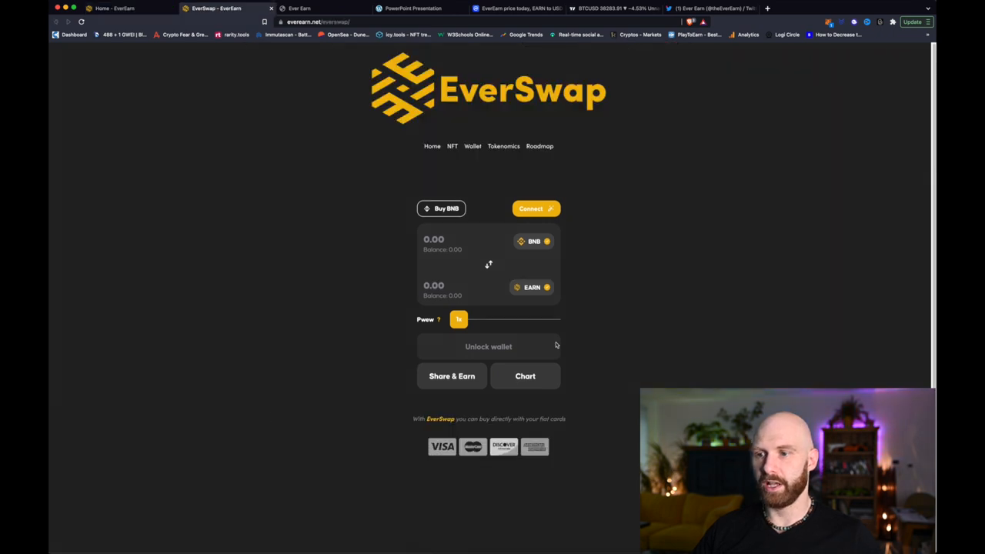
mouse_move(428, 303)
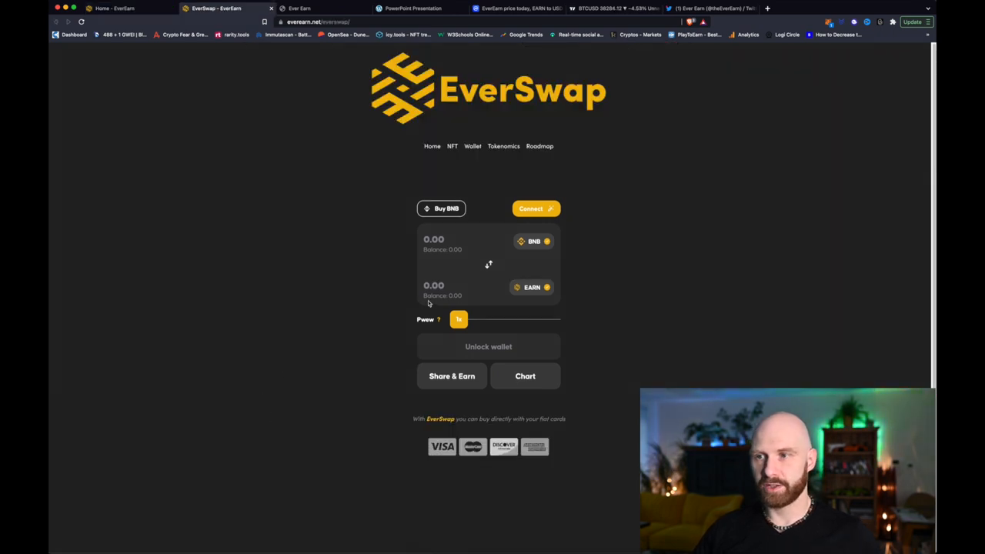
mouse_move(616, 129)
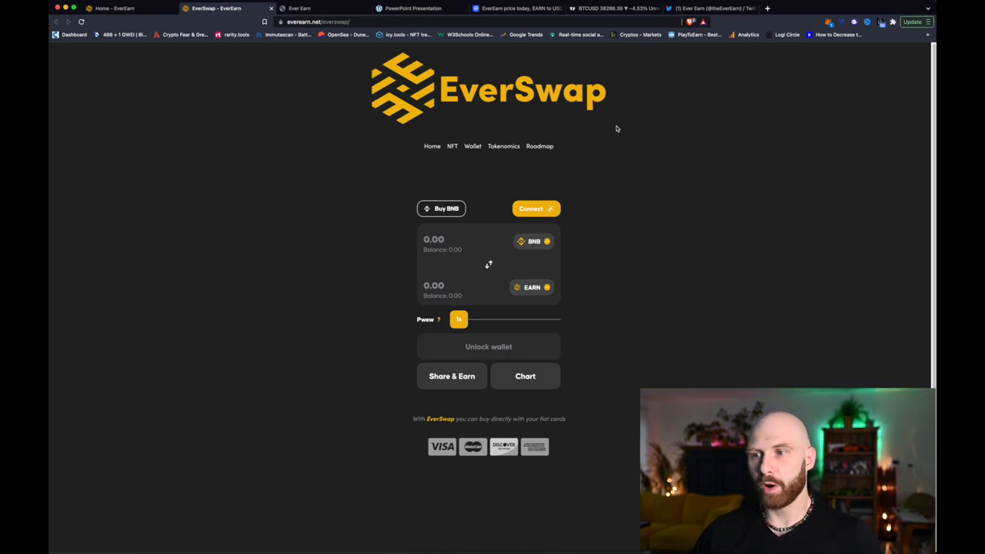
mouse_move(552, 235)
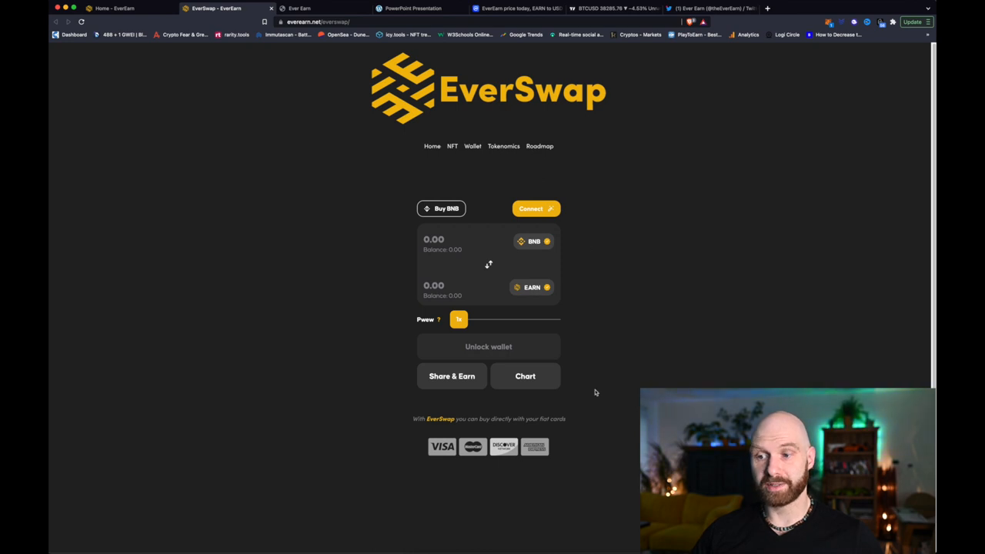
mouse_move(551, 450)
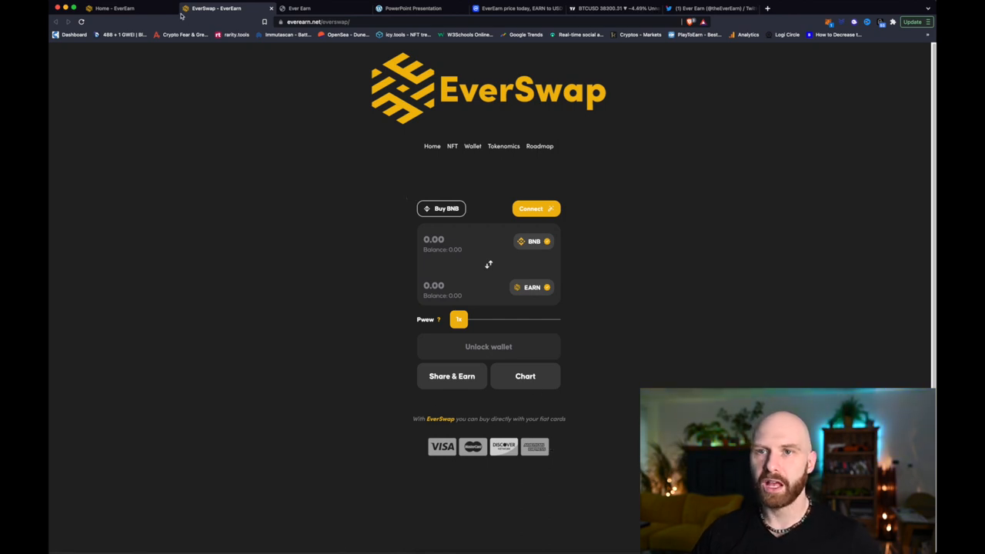
Scroll the homepage to its embedded BNB to EARN EverSwap widget.
scroll(down, 3)
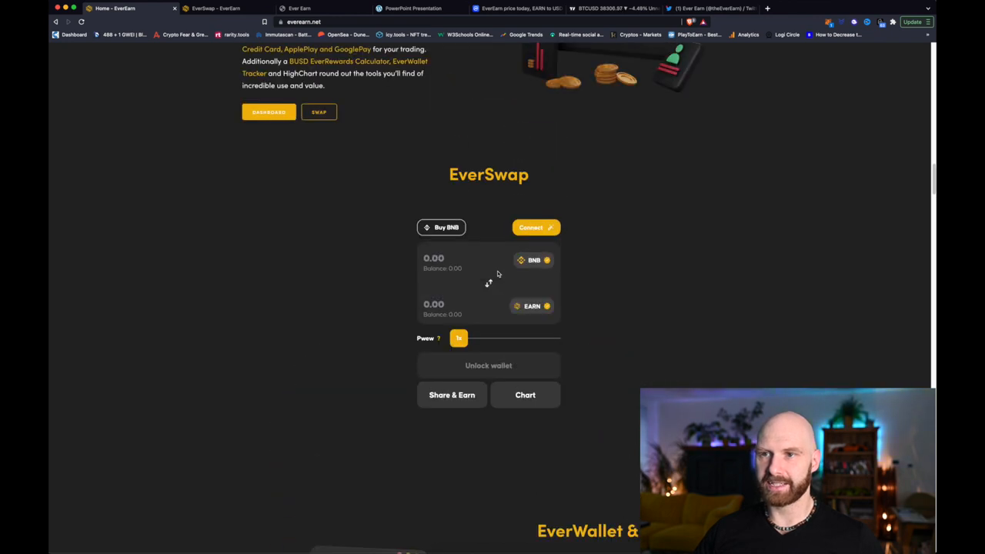
Scroll to the EverNFT Marketplace and EverSwap and dApp sections, then on to EverWallet & Tracker.
scroll(up, 3)
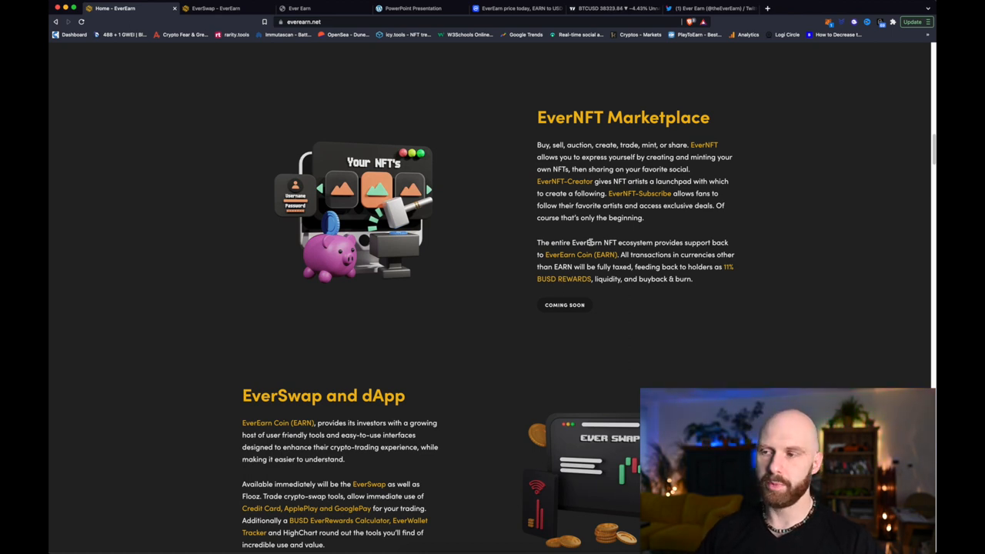
mouse_move(656, 276)
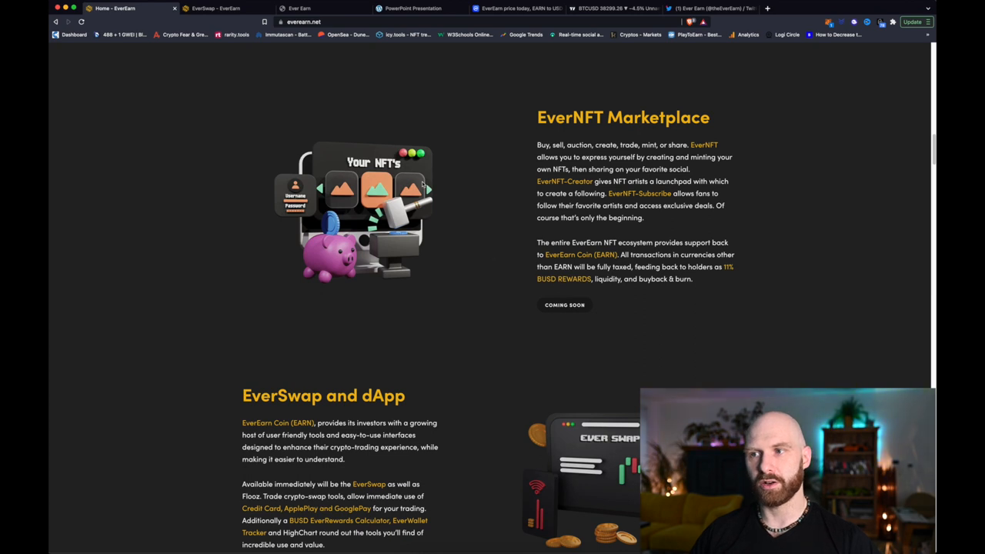
scroll(down, 3)
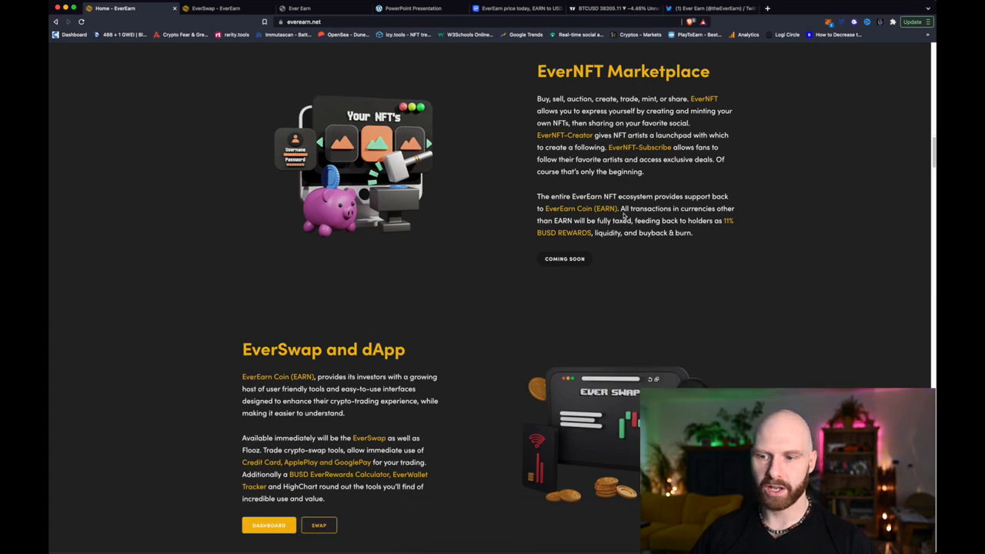
scroll(down, 3)
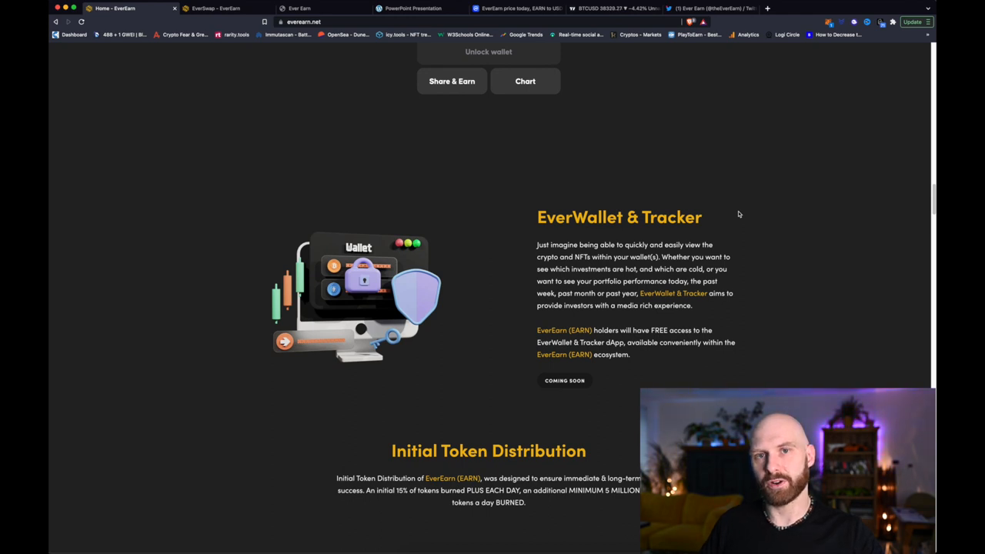
mouse_move(726, 202)
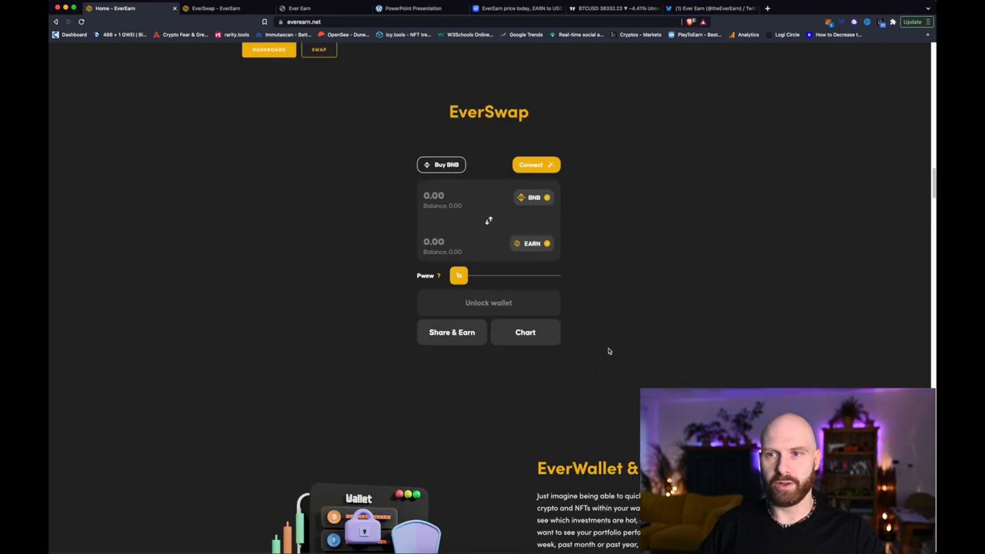
mouse_move(508, 213)
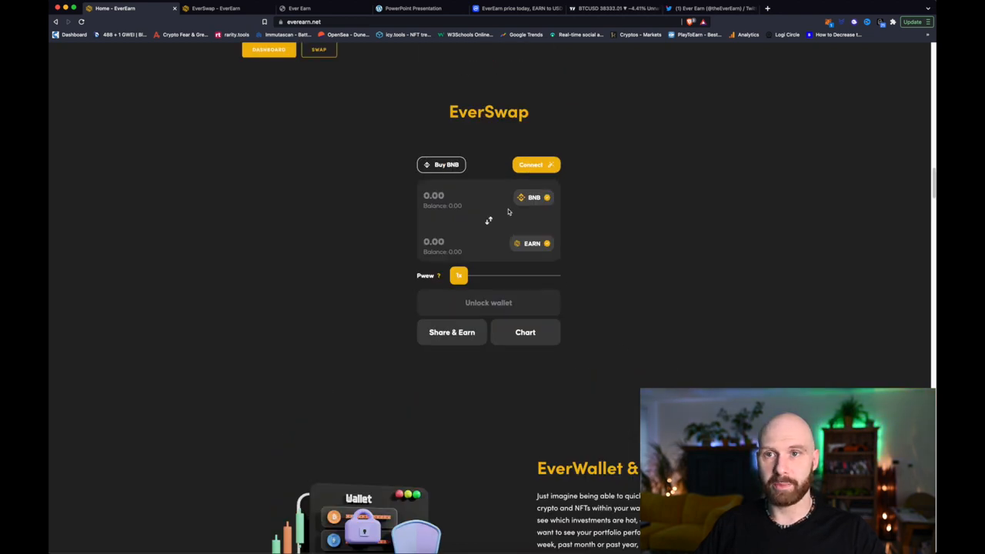
Scroll past EverWallet & Tracker and token distribution to the February 2022 roadmap.
scroll(down, 3)
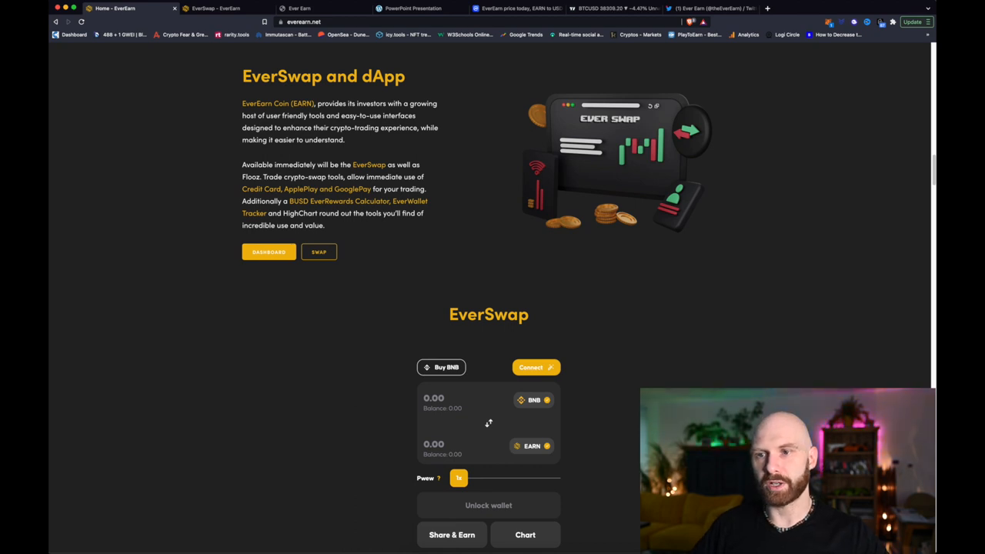
scroll(down, 3)
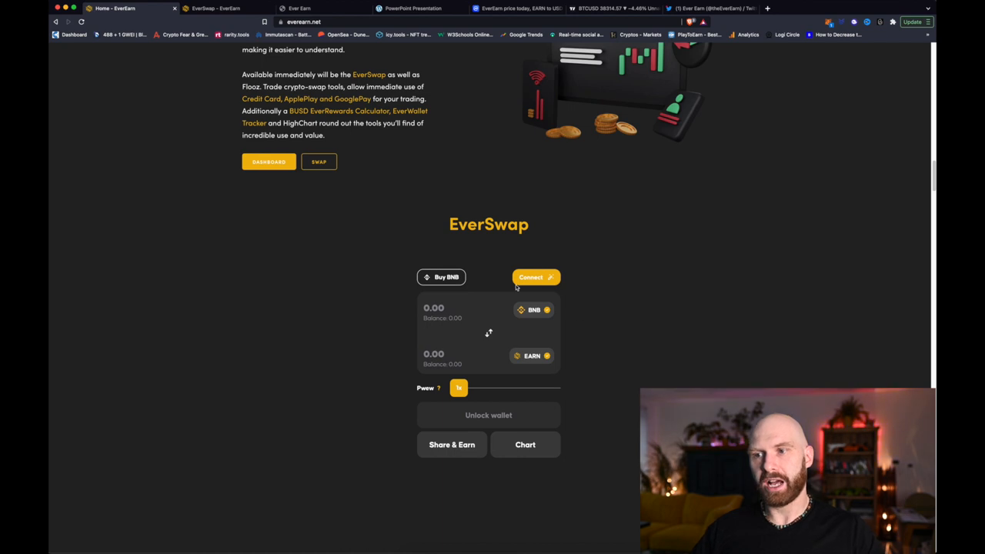
scroll(down, 3)
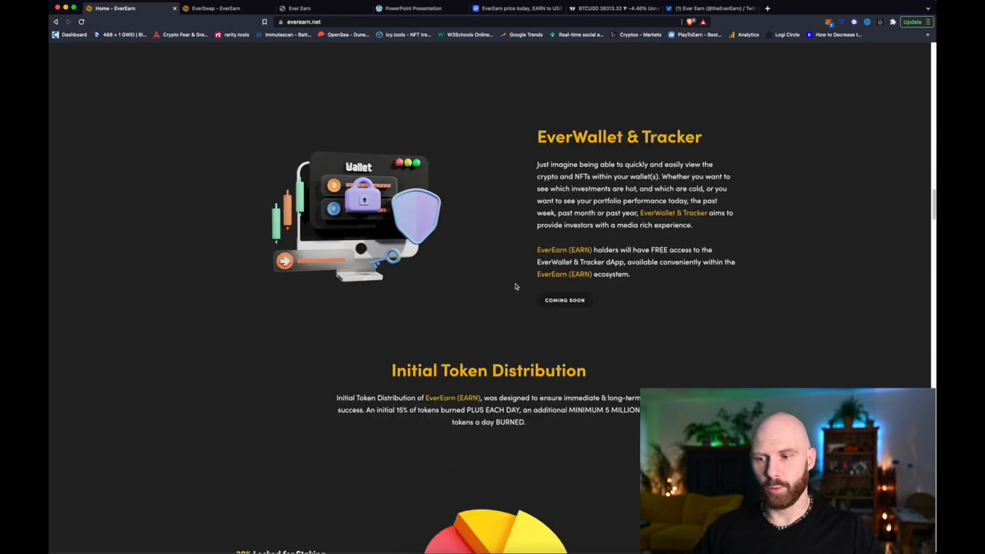
scroll(down, 3)
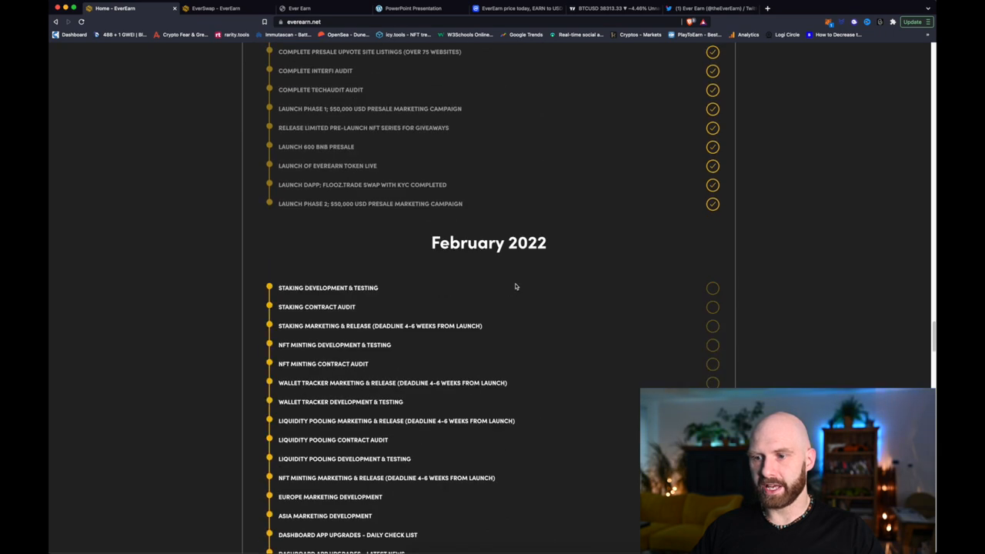
Scroll through the February 2022 roadmap list to the EverEarn Core Team heading.
scroll(down, 3)
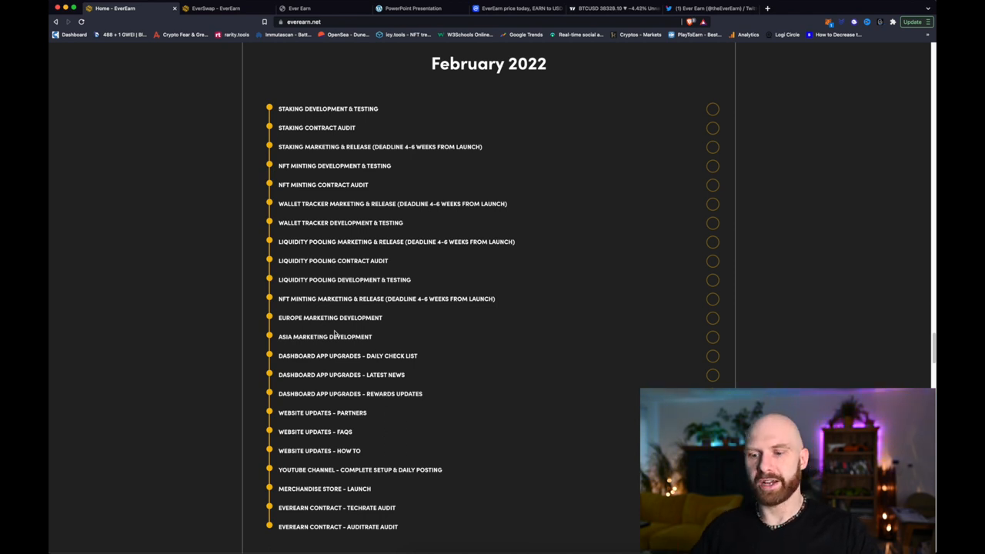
scroll(down, 3)
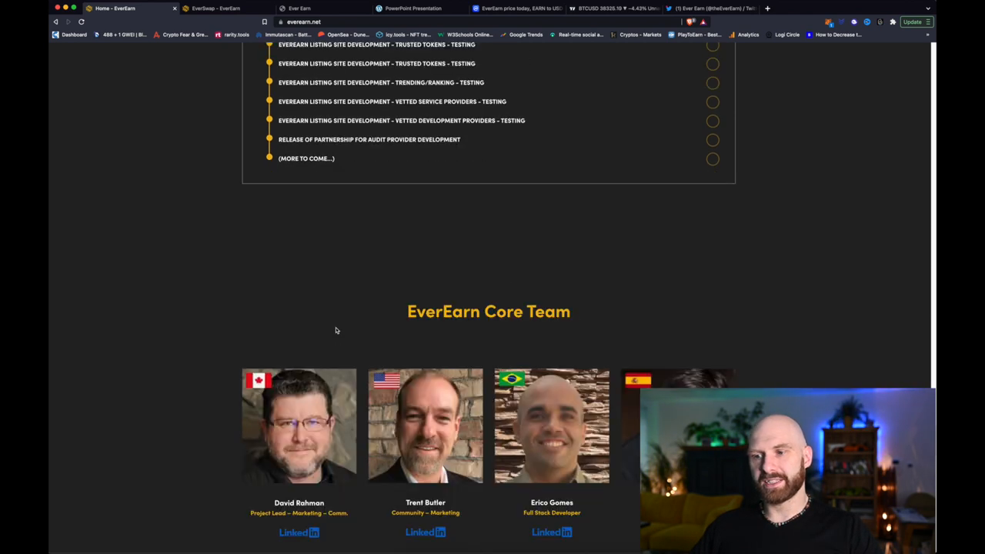
Scroll through the Core Team cards and AMA Records, then open the January 2022 whitepaper PDF.
scroll(down, 3)
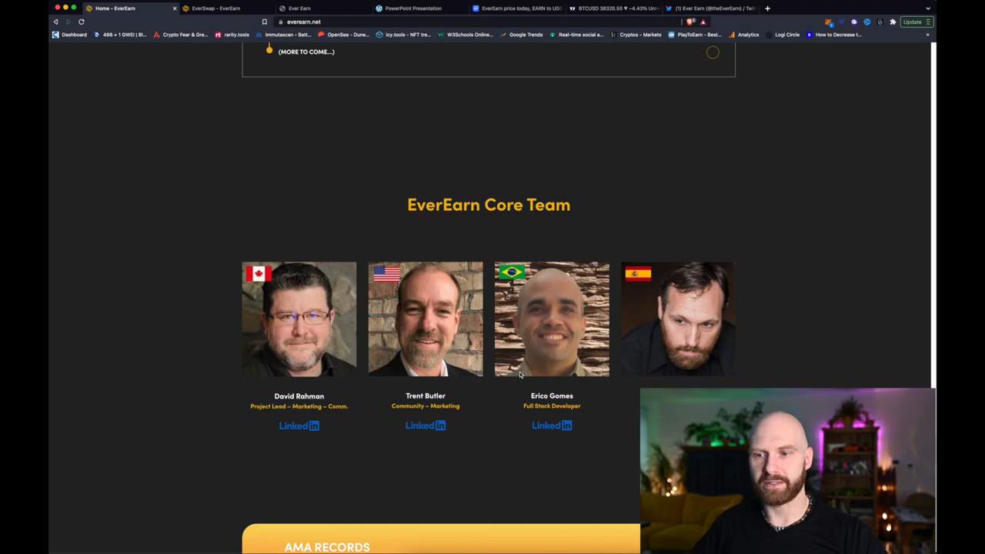
scroll(down, 3)
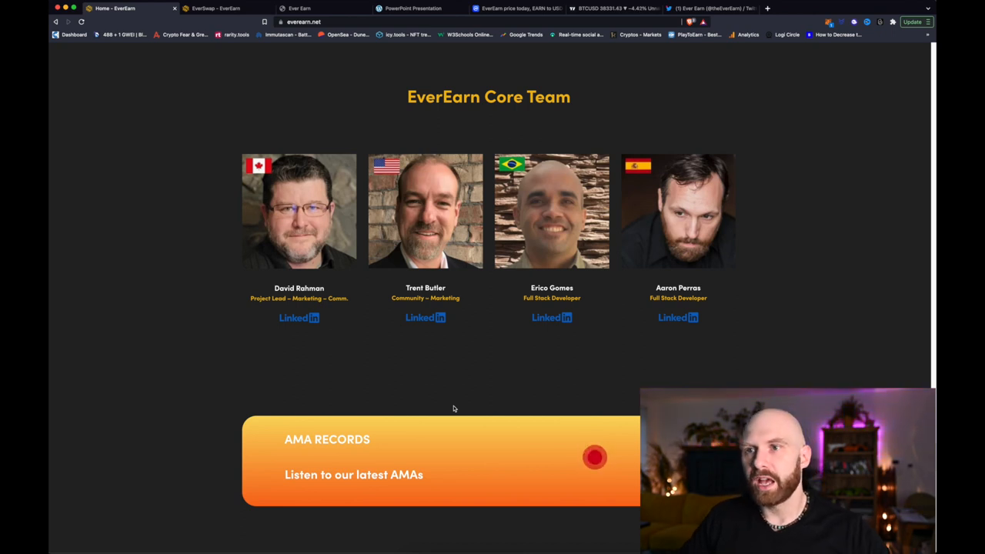
mouse_move(443, 383)
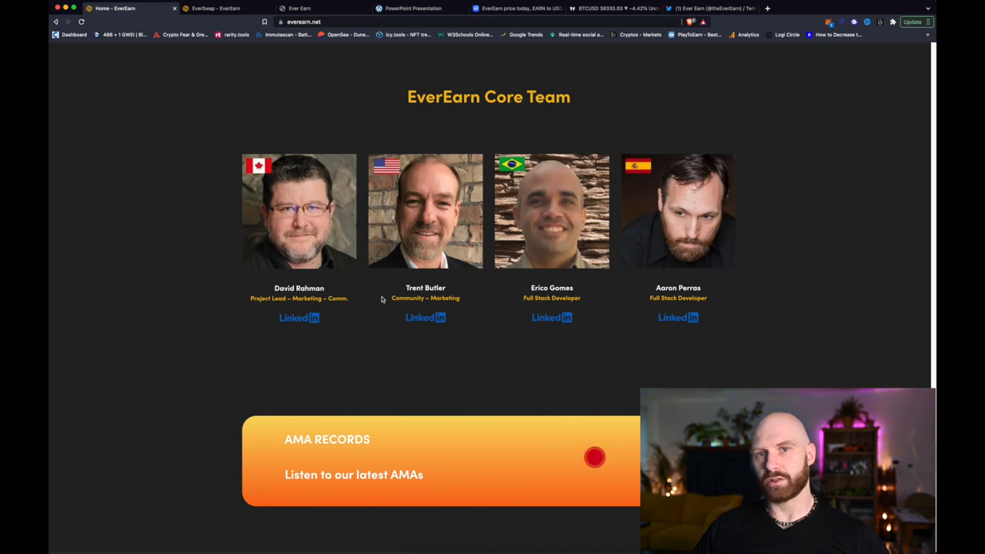
mouse_move(377, 309)
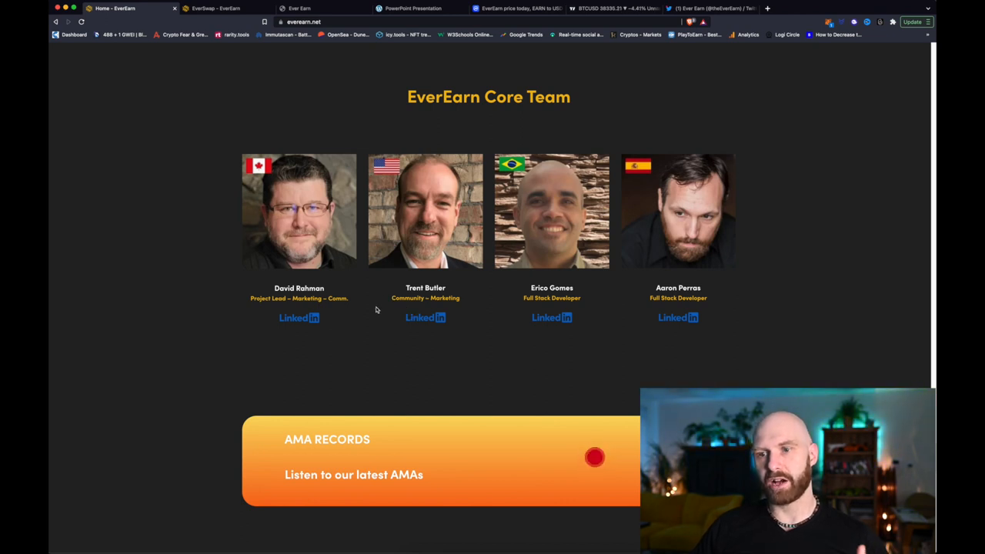
mouse_move(377, 277)
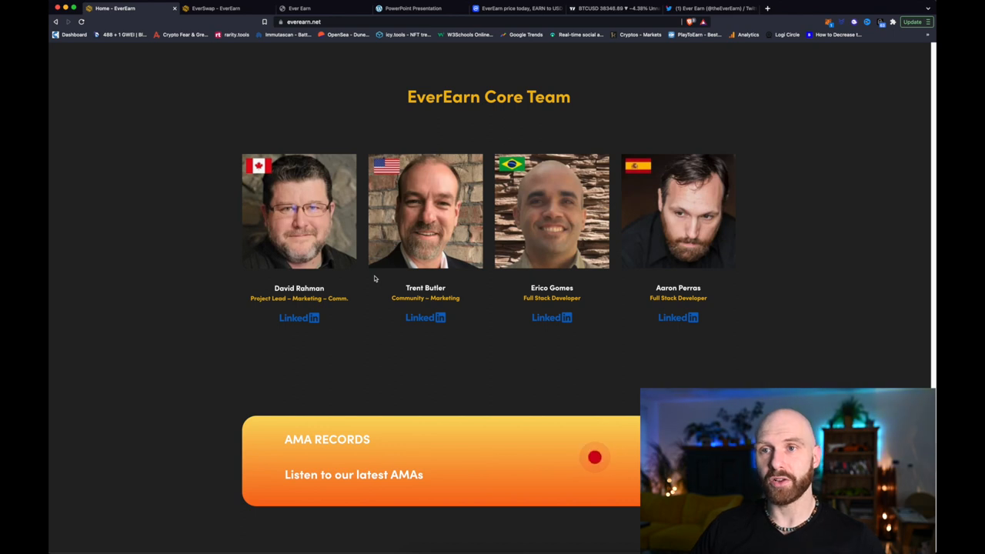
click(413, 9)
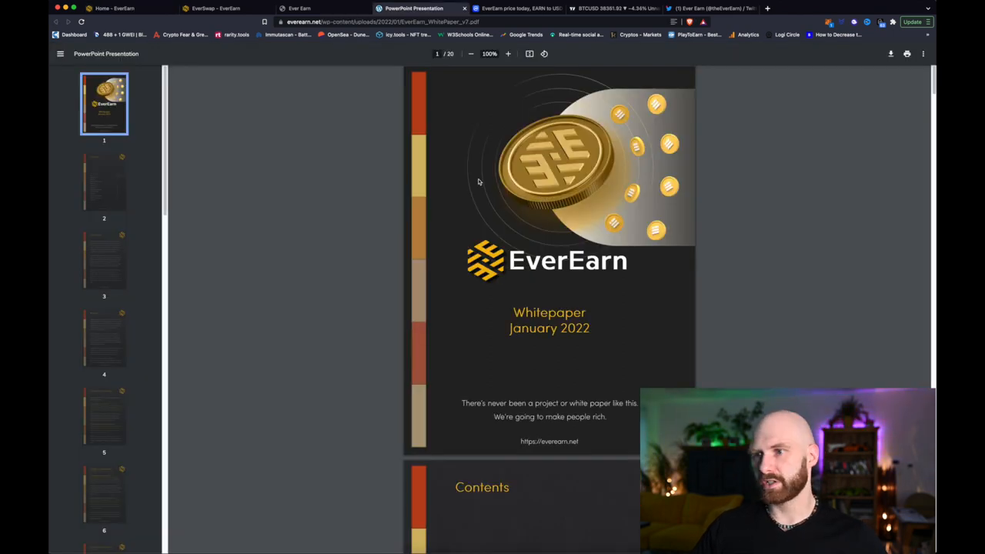
mouse_move(608, 206)
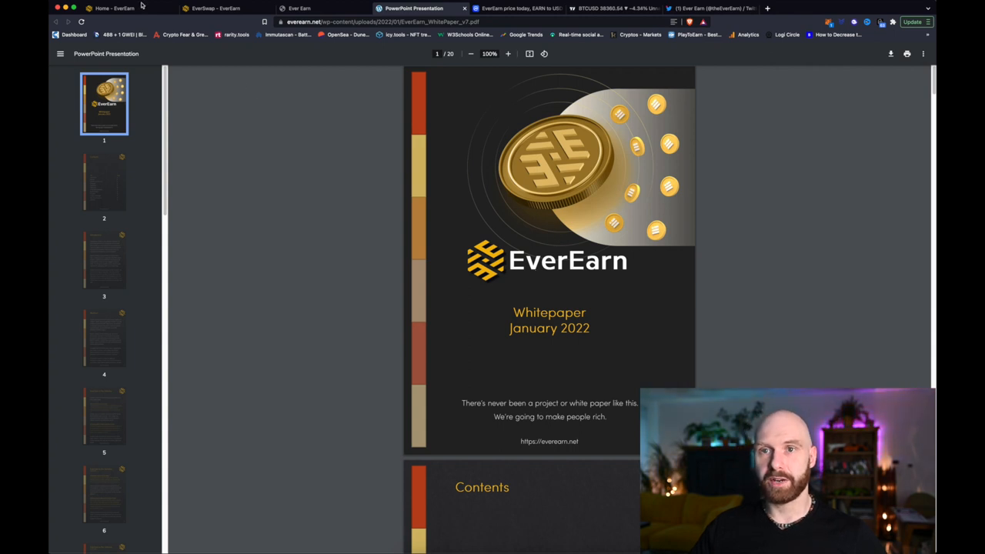
Switch back to the homepage and bring the Roadmap's November 2021 milestones into view.
click(115, 8)
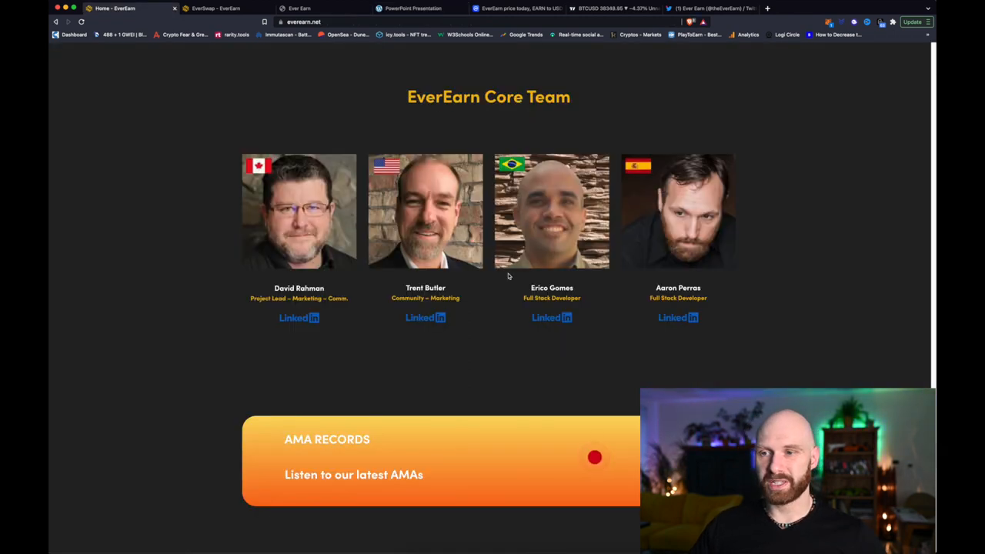
scroll(down, 3)
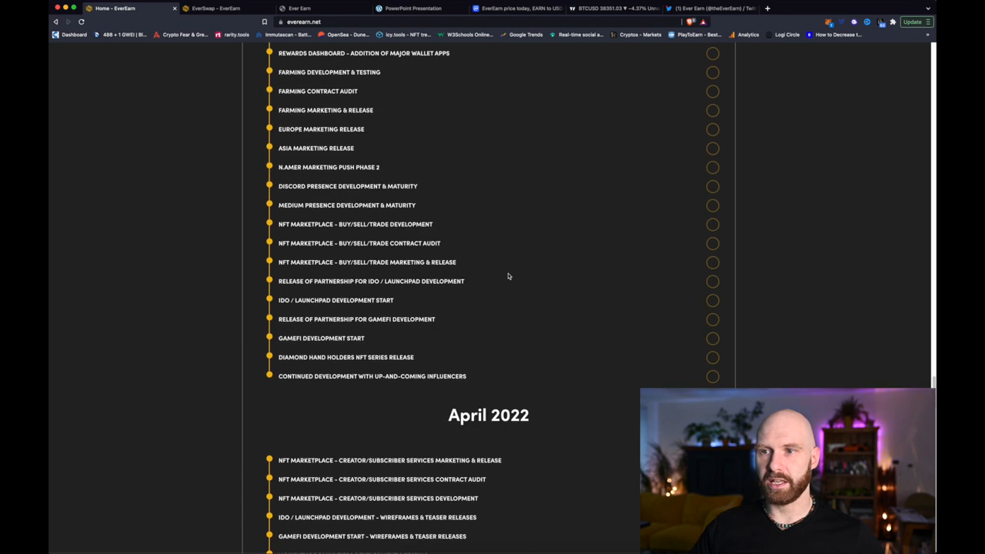
scroll(up, 3)
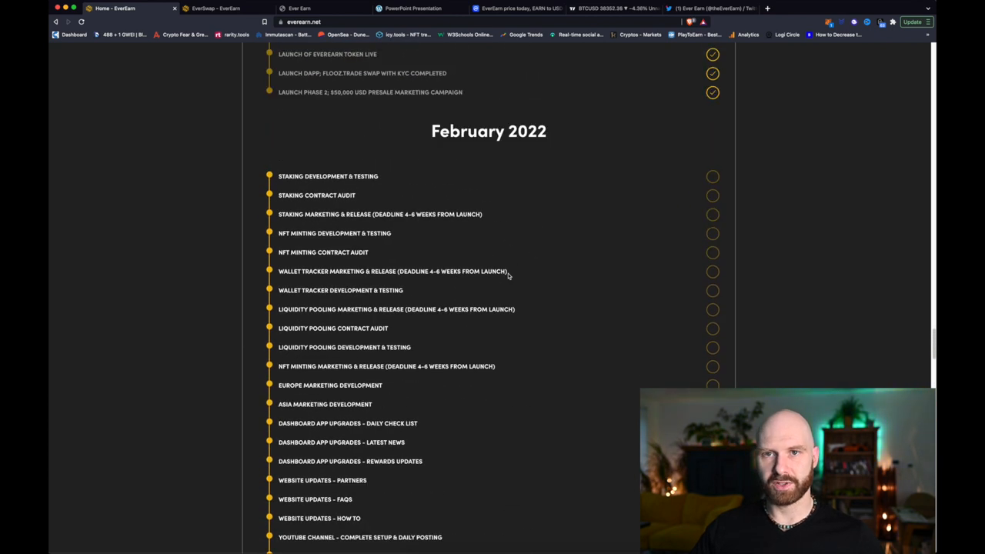
scroll(up, 3)
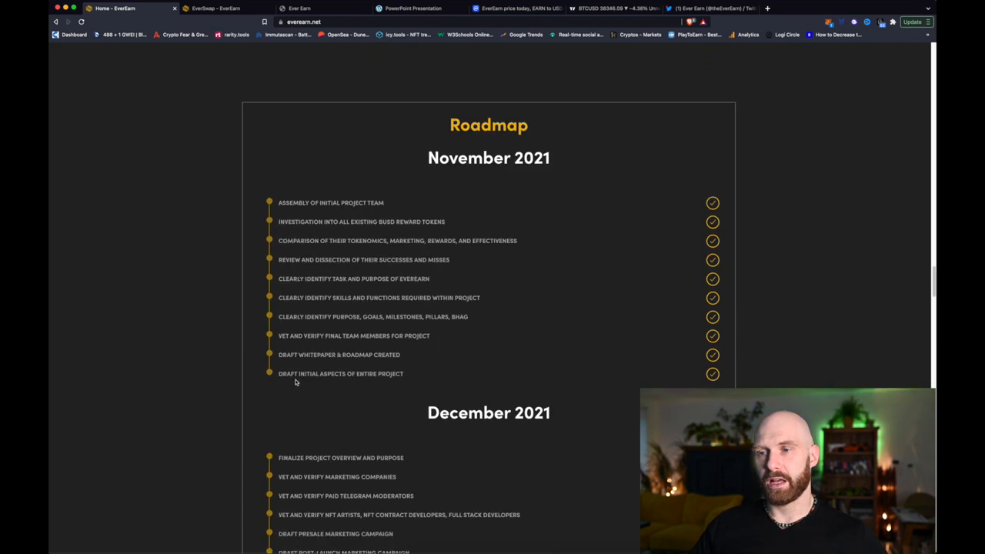